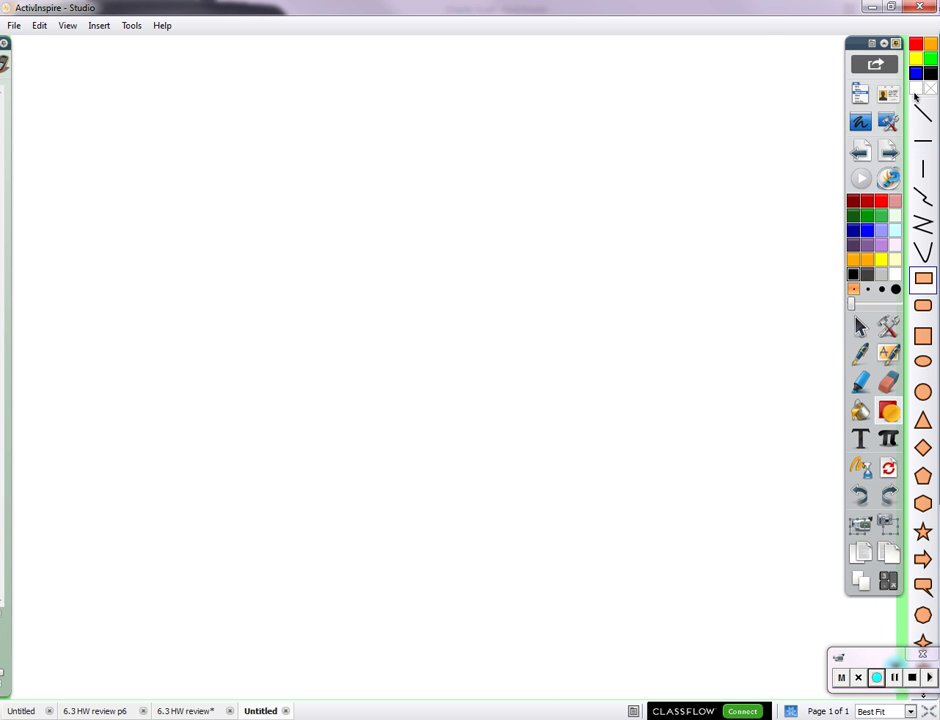
Draw a blue rectangle at the top left and duplicate it below right
{"action": "left_click_drag", "start_coordinate": [70, 68], "coordinate": [146, 172]}
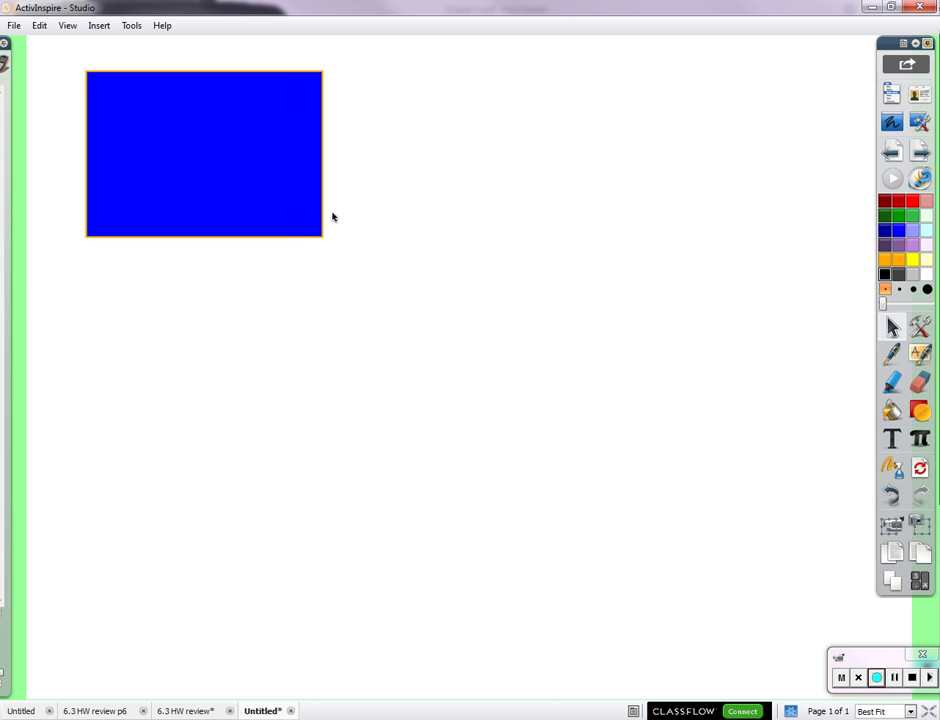
{"action": "left_click", "coordinate": [204, 154]}
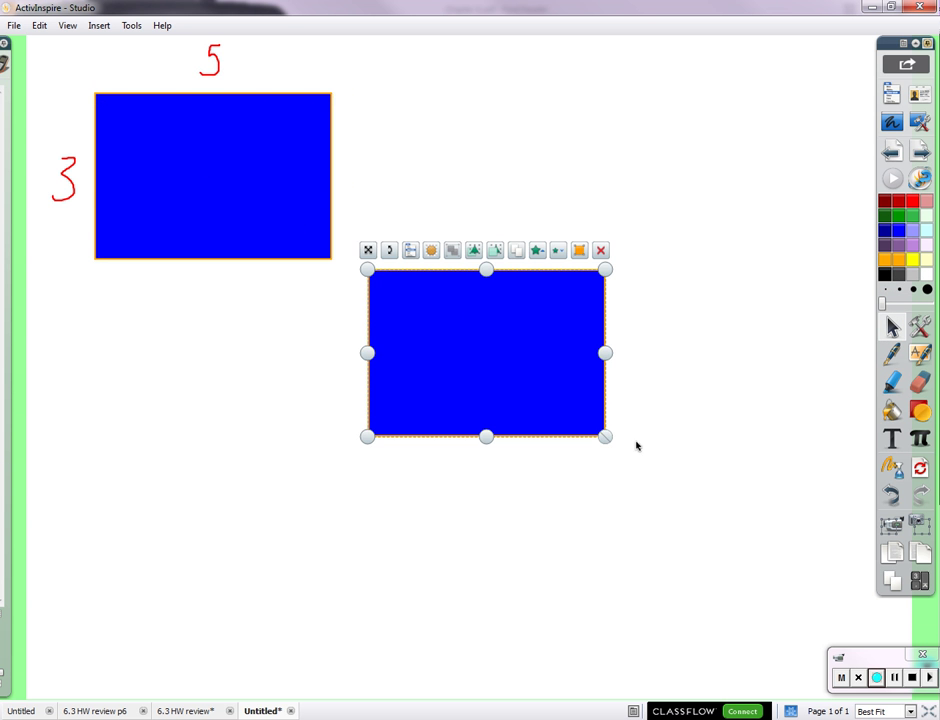
Enlarge the copied rectangle by its corner handle until much bigger than the original
{"action": "left_click_drag", "start_coordinate": [604, 436], "coordinate": [850, 608]}
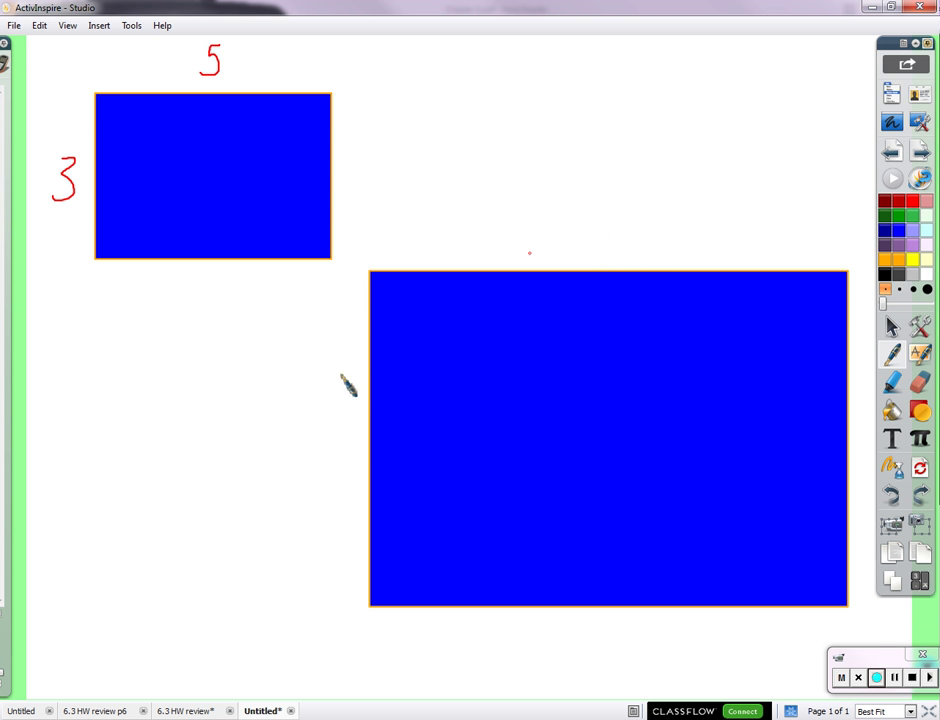
{"action": "mouse_move", "coordinate": [336, 460]}
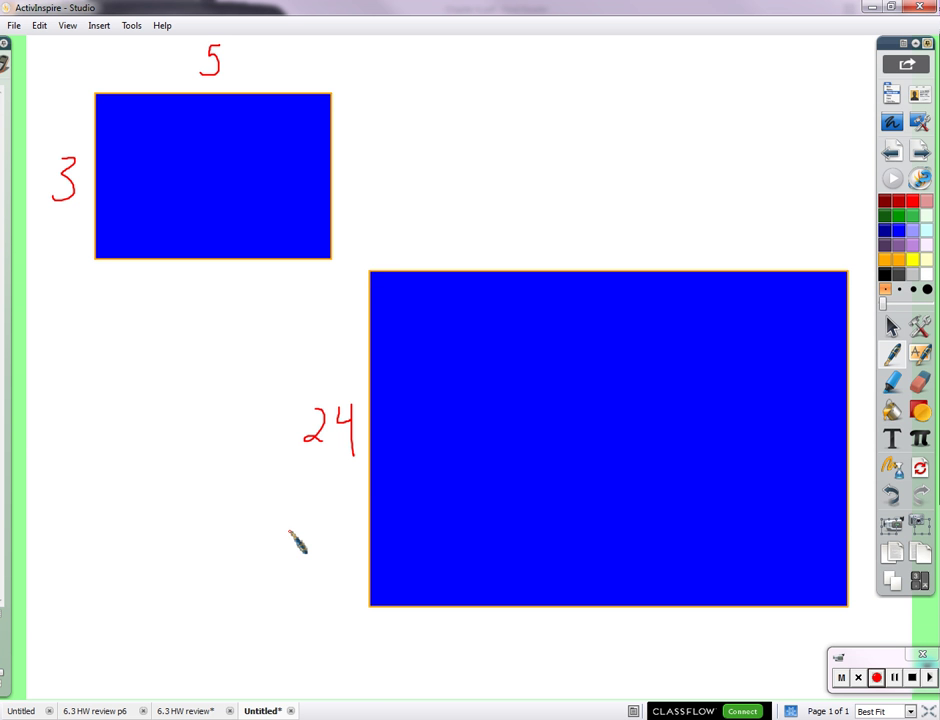
{"action": "mouse_move", "coordinate": [370, 256]}
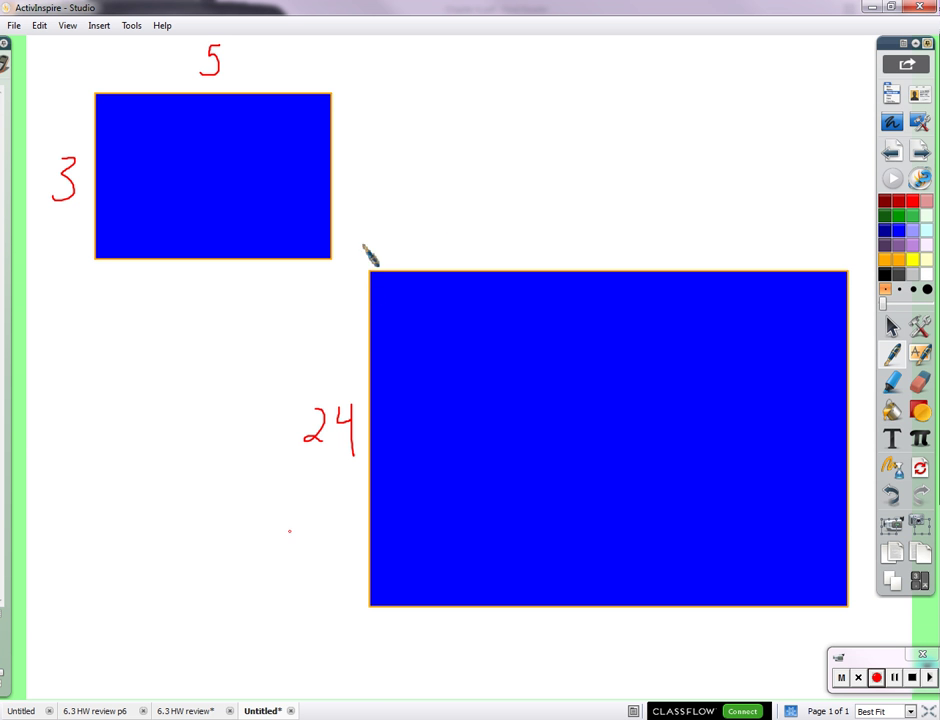
{"action": "mouse_move", "coordinate": [604, 276]}
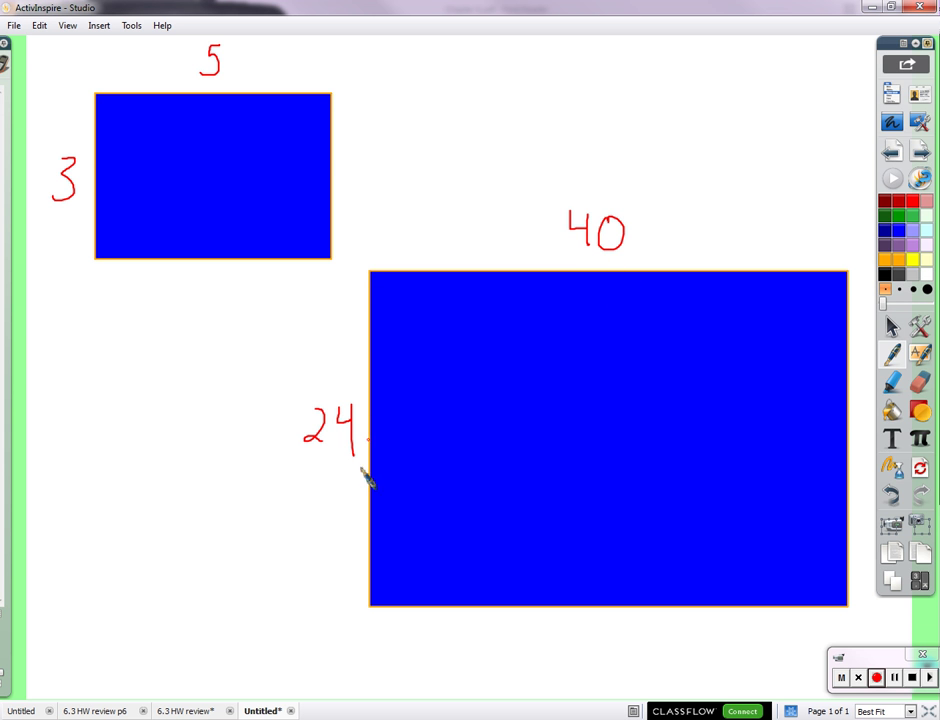
{"action": "mouse_move", "coordinate": [84, 424]}
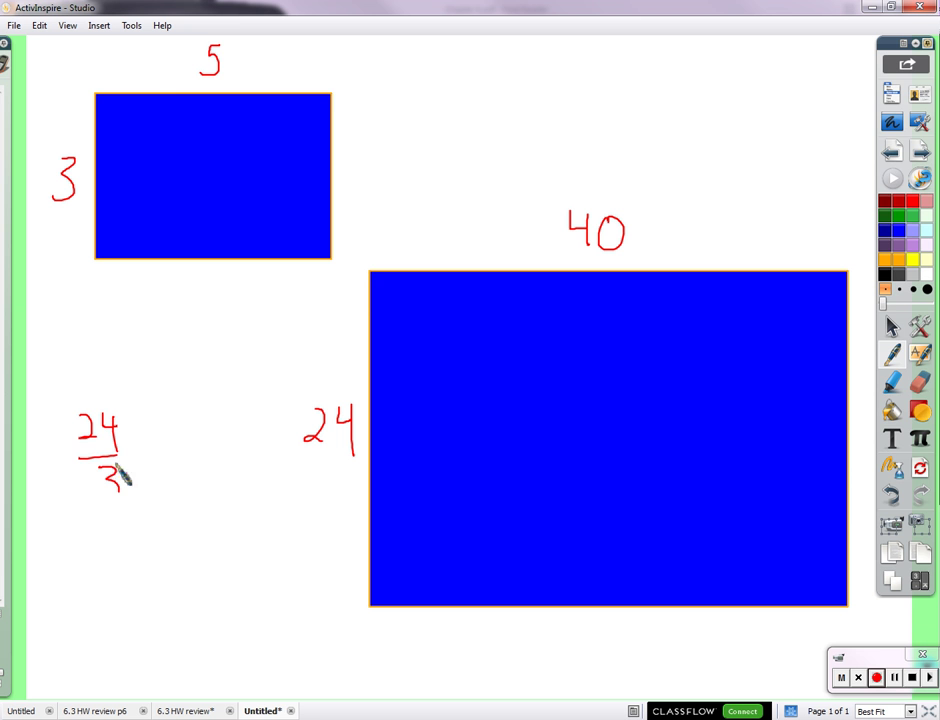
Work out 24/3 = 8 and draw a curved scale-factor arrow labelled 8 between rectangles
{"action": "left_click_drag", "start_coordinate": [150, 460], "coordinate": [184, 476]}
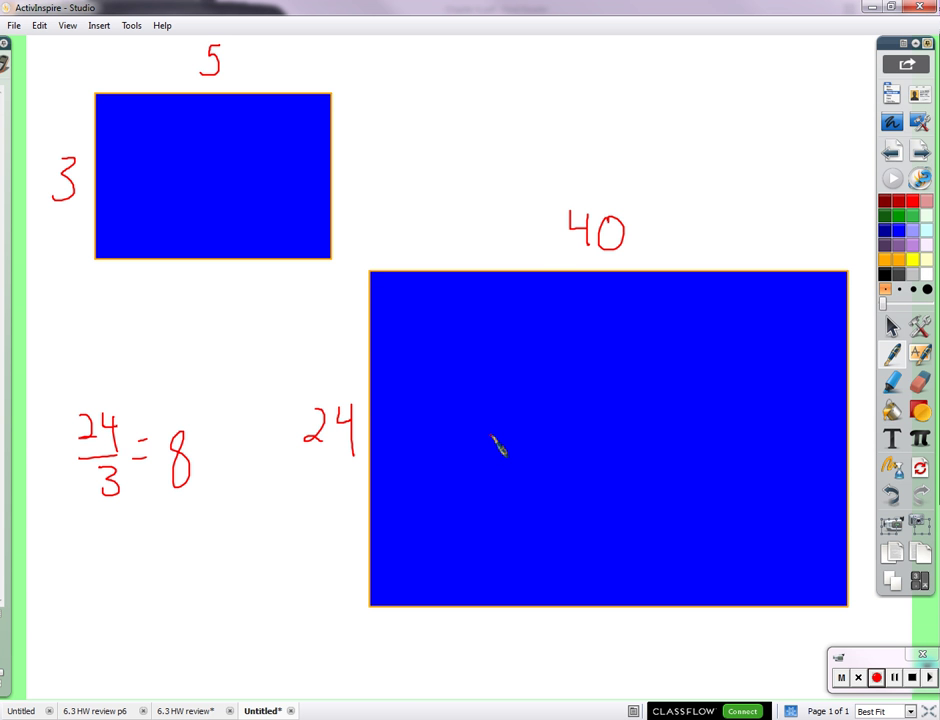
{"action": "left_click_drag", "start_coordinate": [310, 64], "coordinate": [510, 120]}
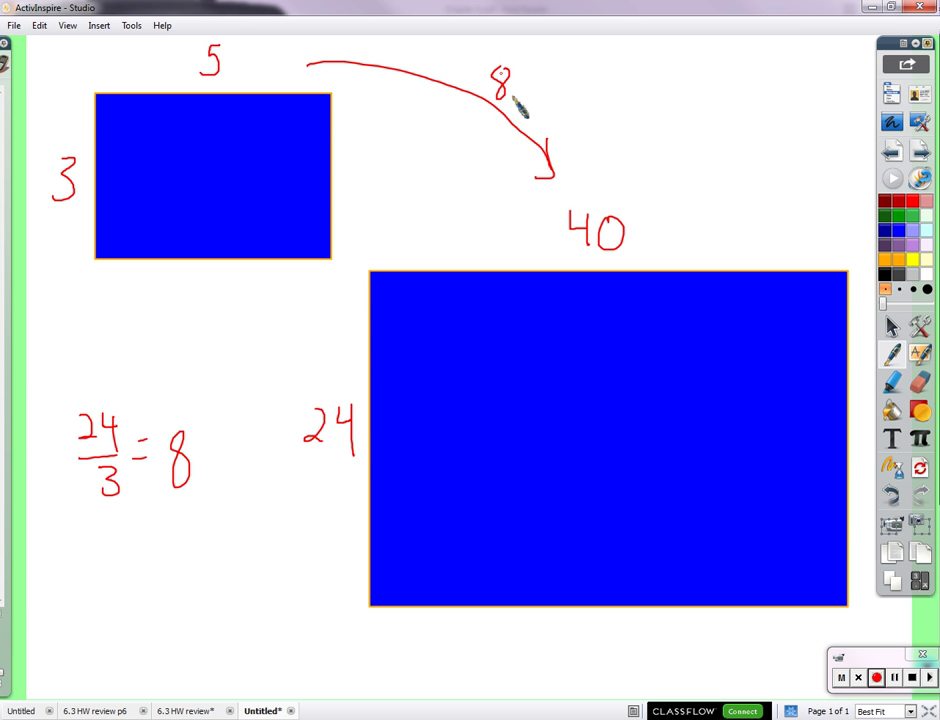
{"action": "mouse_move", "coordinate": [636, 140]}
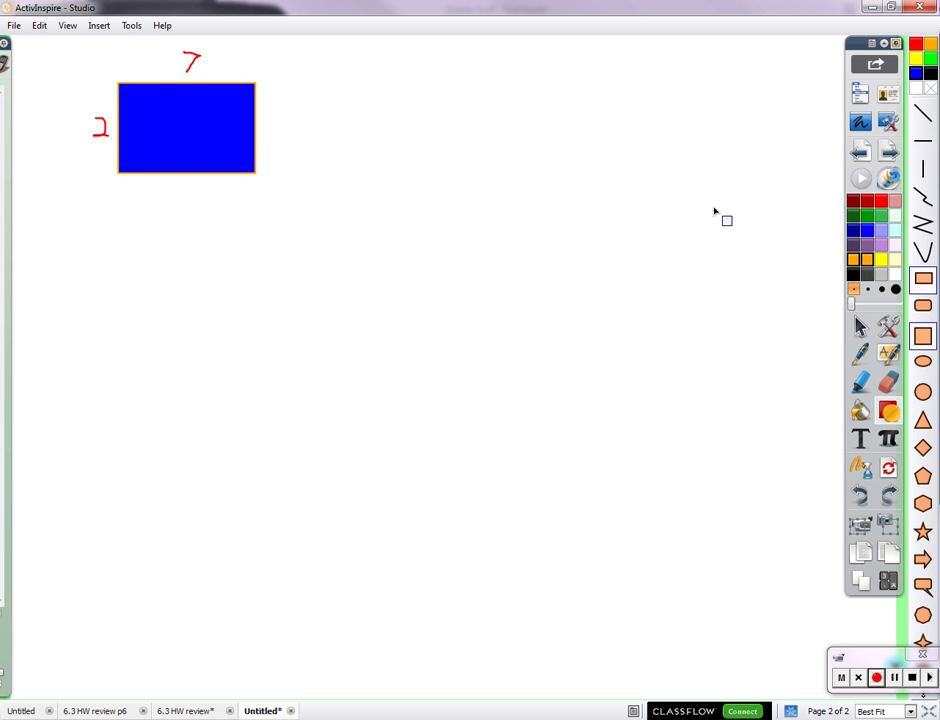
{"action": "mouse_move", "coordinate": [810, 294]}
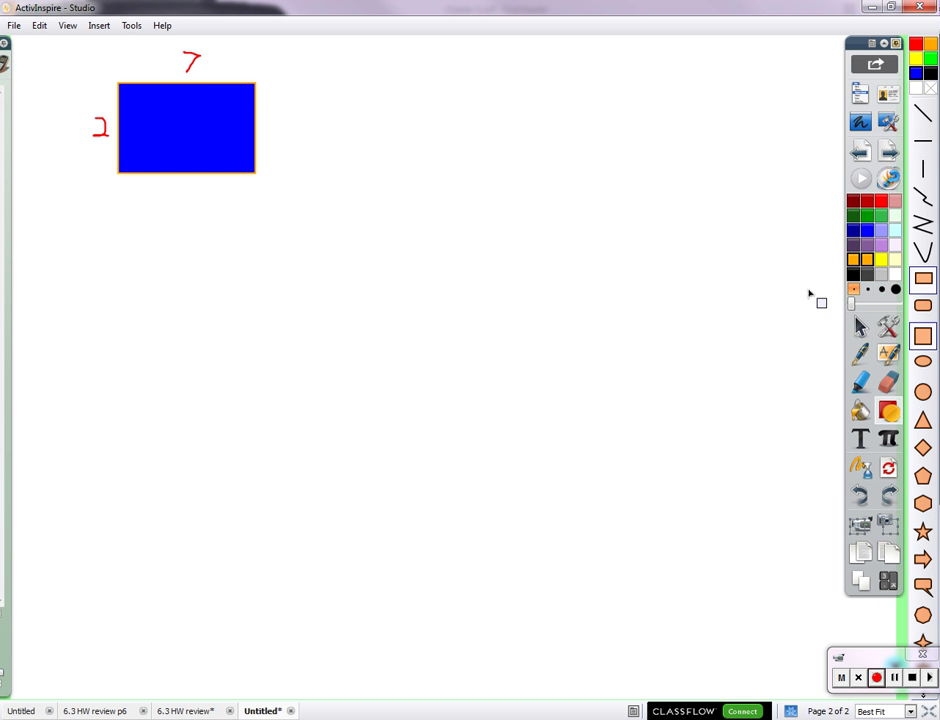
Duplicate the 7 by 2 rectangle and enlarge the copy with its handle
{"action": "left_click", "coordinate": [184, 128]}
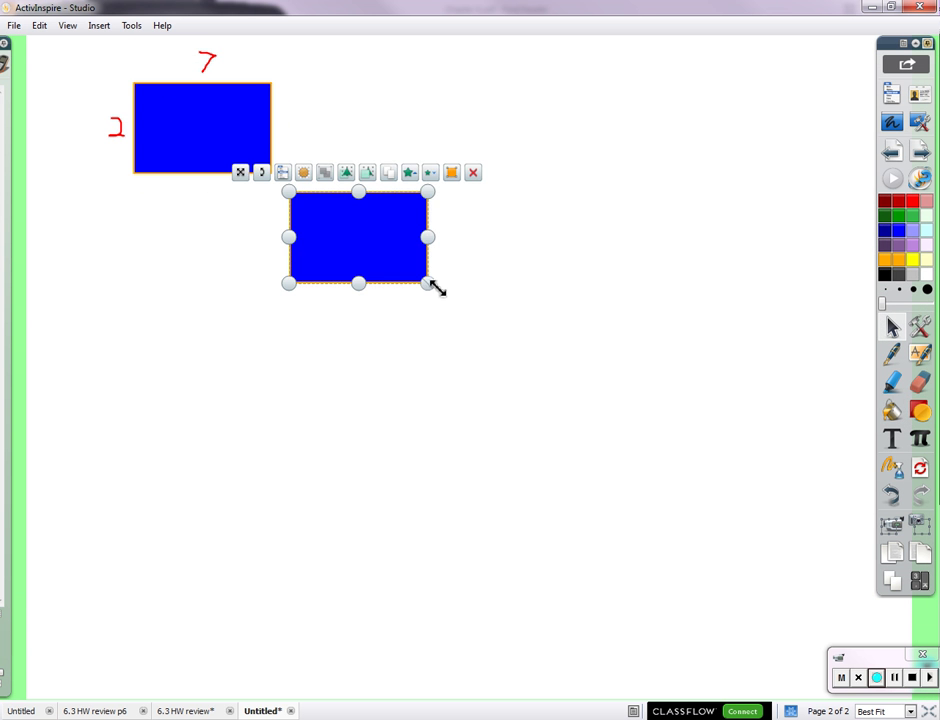
{"action": "left_click_drag", "start_coordinate": [428, 282], "coordinate": [700, 462]}
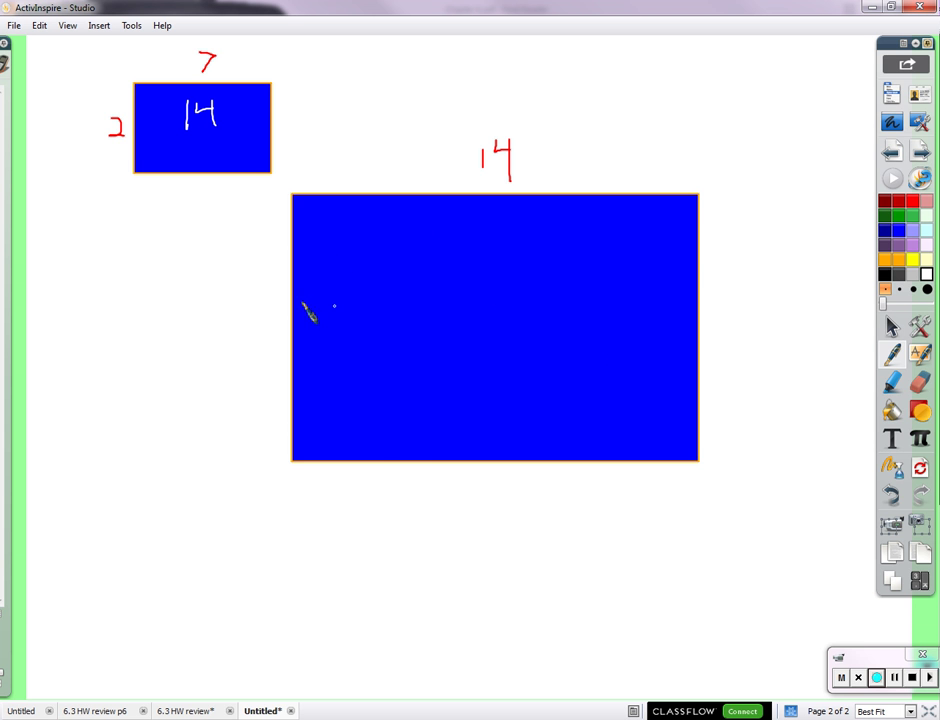
{"action": "mouse_move", "coordinate": [424, 544]}
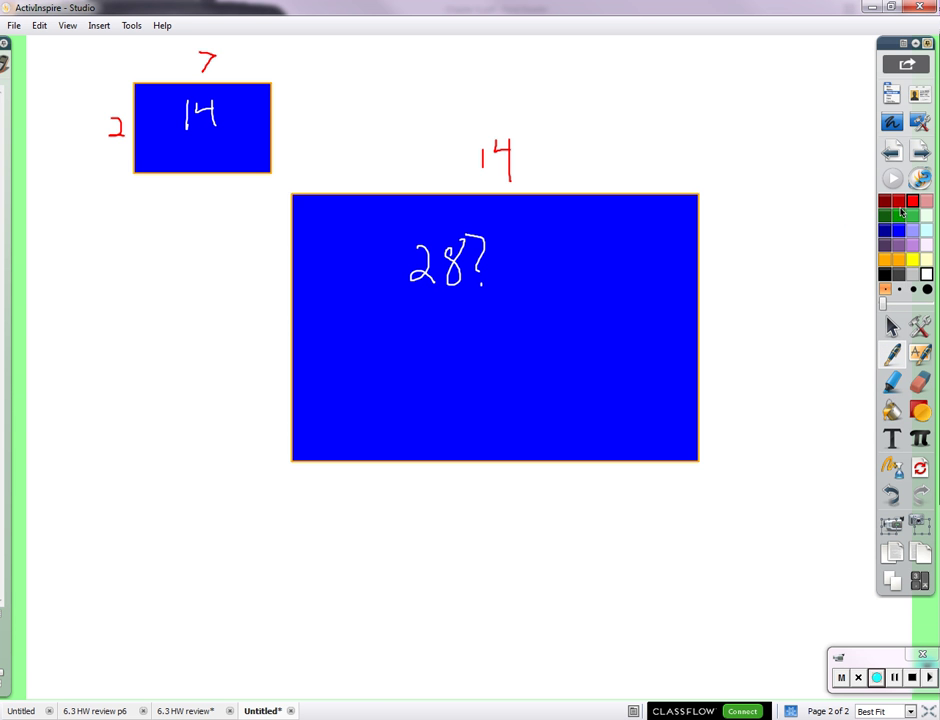
Erase the 28? guess inside the large rectangle and write 4 beside its side
{"action": "left_click_drag", "start_coordinate": [248, 296], "coordinate": [254, 344]}
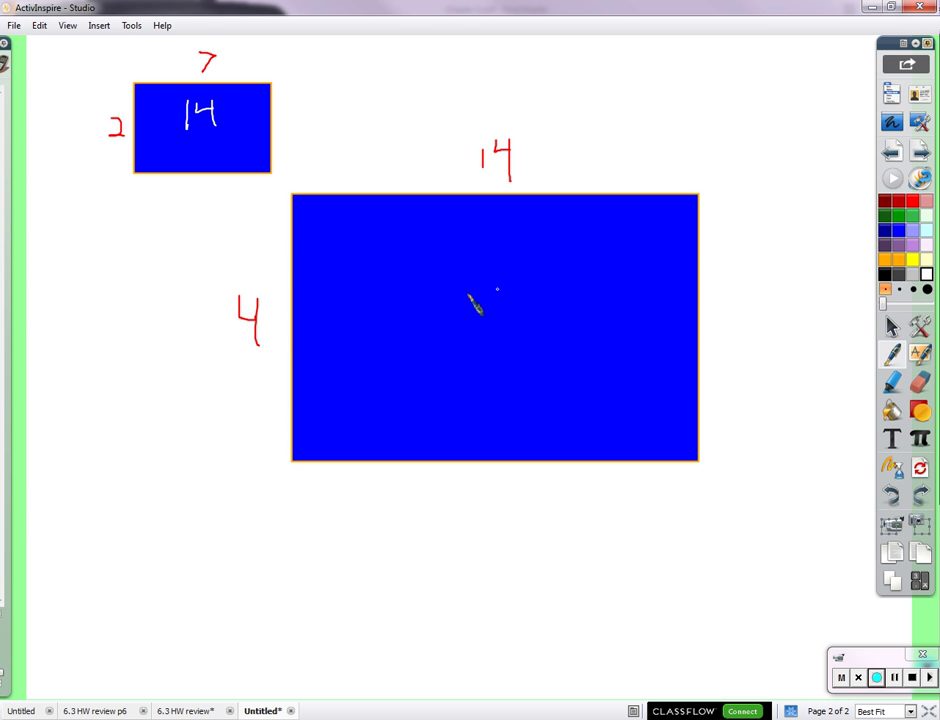
{"action": "left_click_drag", "start_coordinate": [436, 300], "coordinate": [516, 344]}
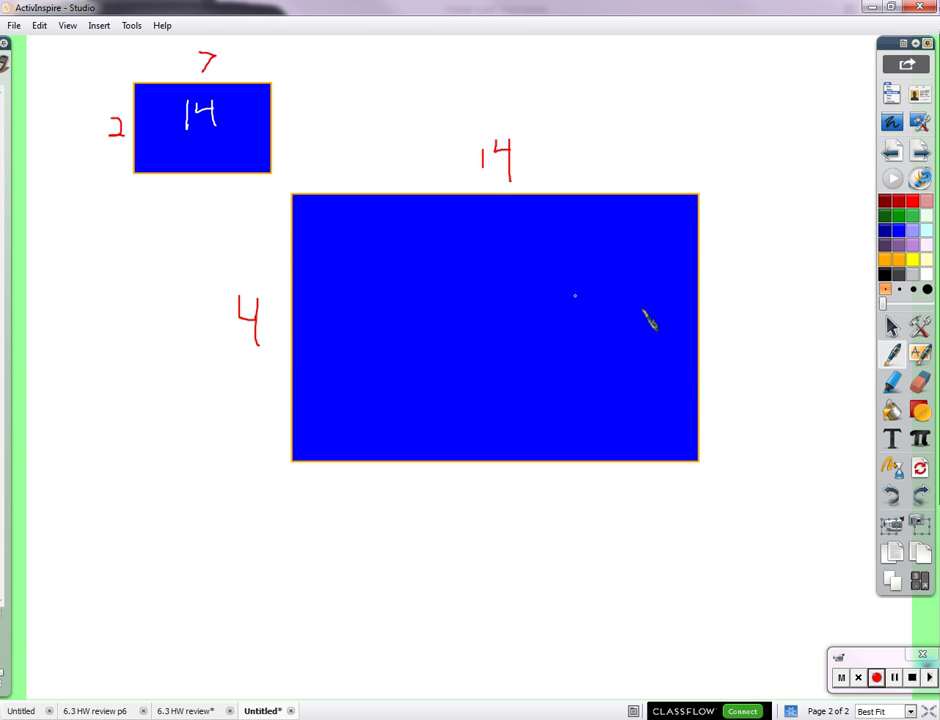
{"action": "mouse_move", "coordinate": [442, 228]}
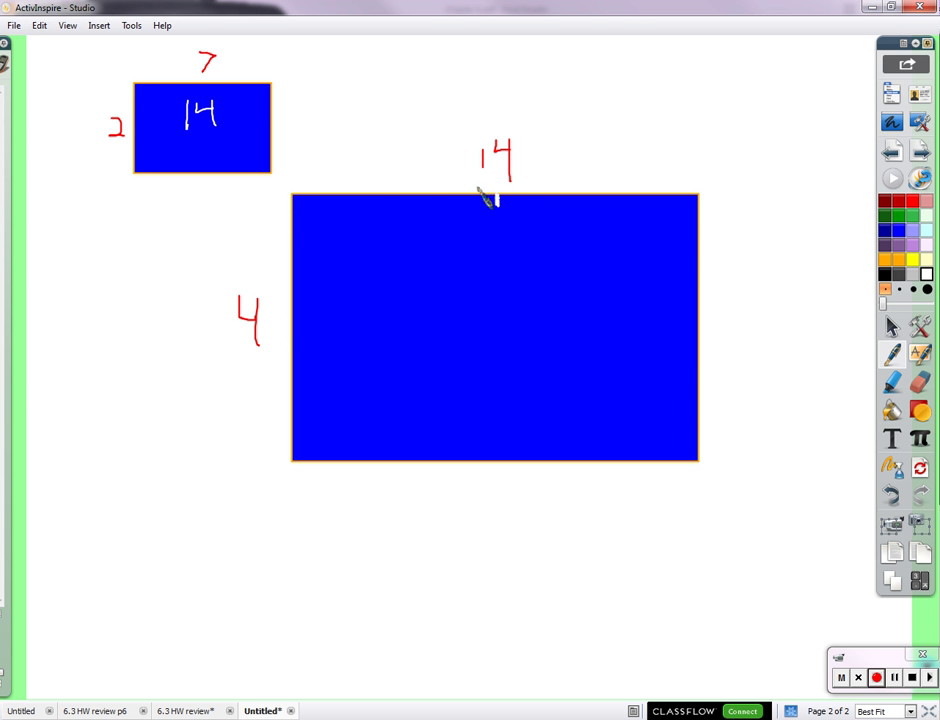
{"action": "mouse_move", "coordinate": [310, 330]}
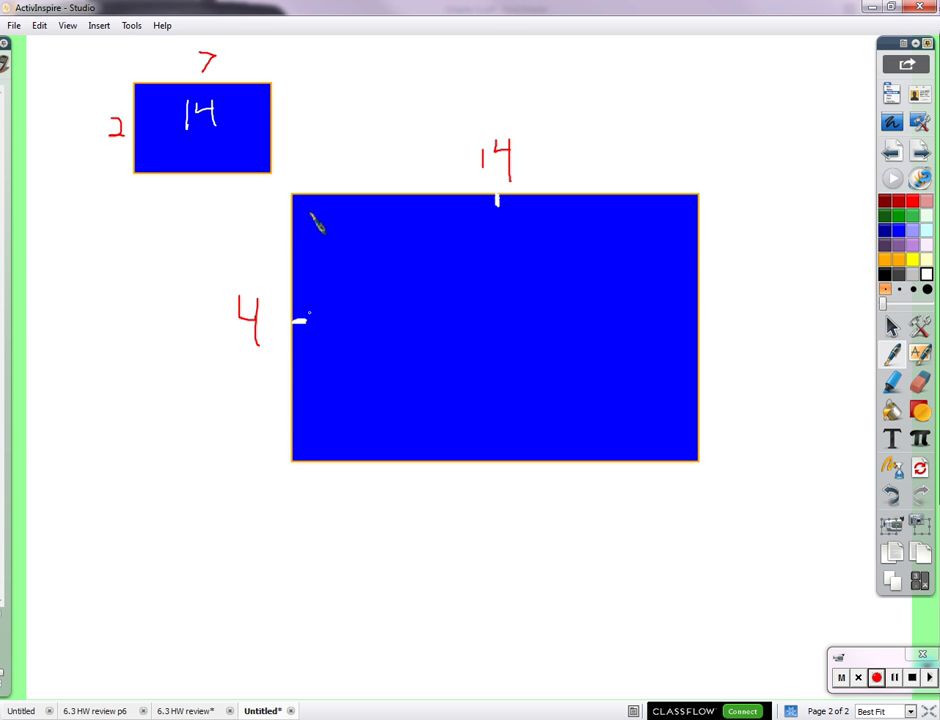
{"action": "mouse_move", "coordinate": [484, 288]}
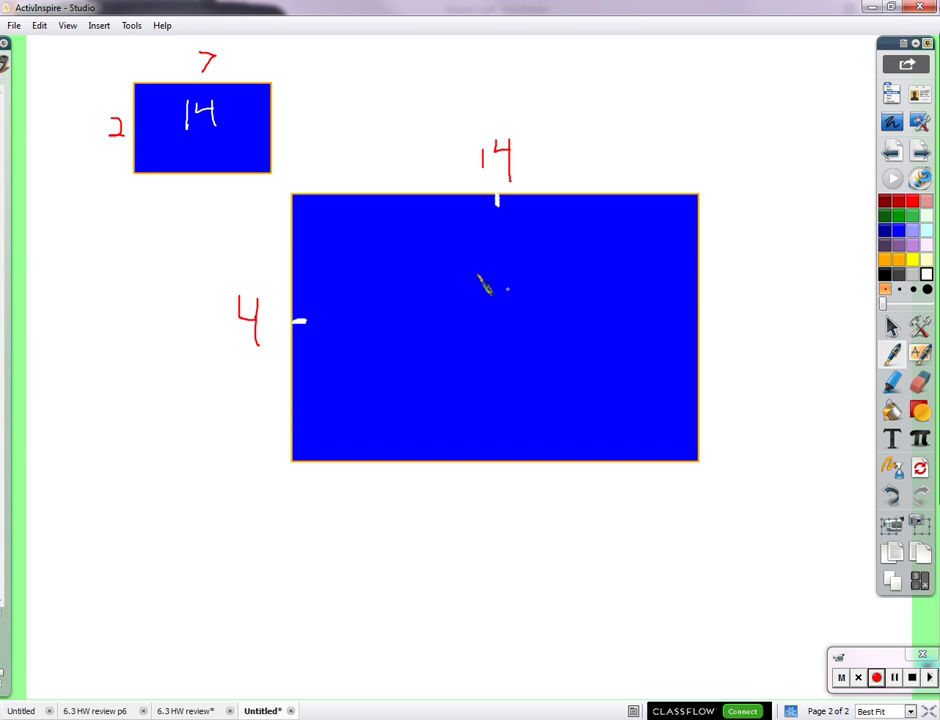
Draw a white dashed line down from the top edge's midpoint into the large rectangle
{"action": "left_click_drag", "start_coordinate": [496, 200], "coordinate": [496, 300]}
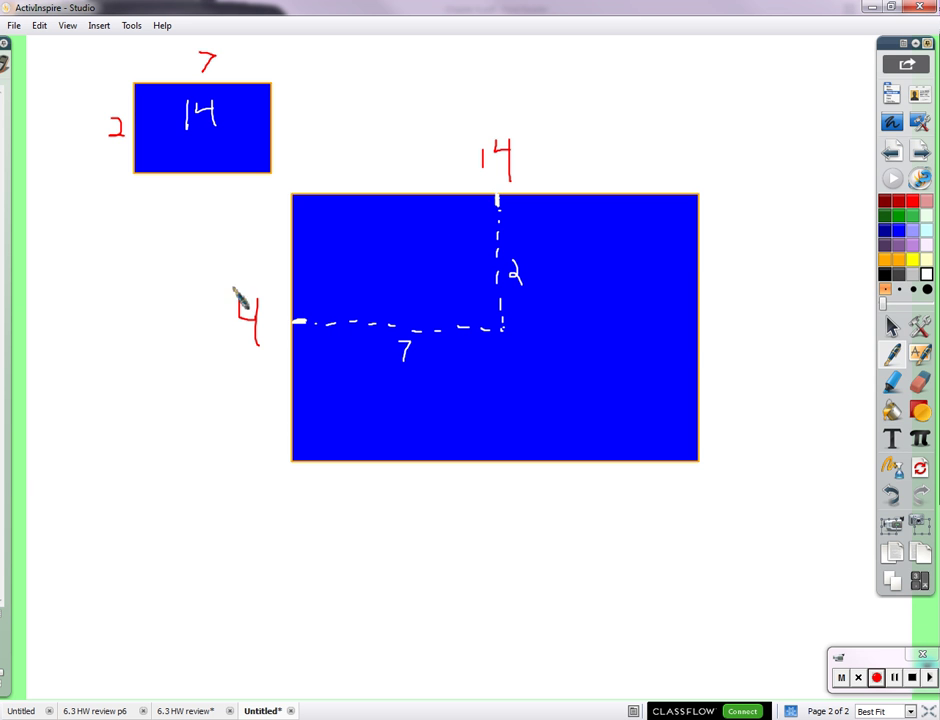
{"action": "mouse_move", "coordinate": [356, 236]}
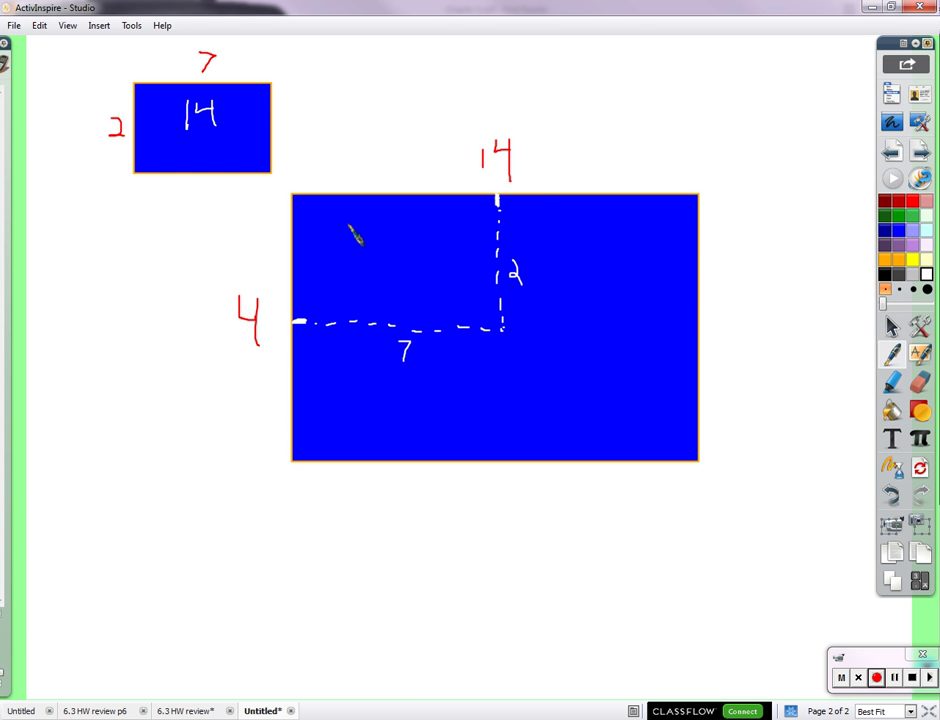
{"action": "mouse_move", "coordinate": [56, 442]}
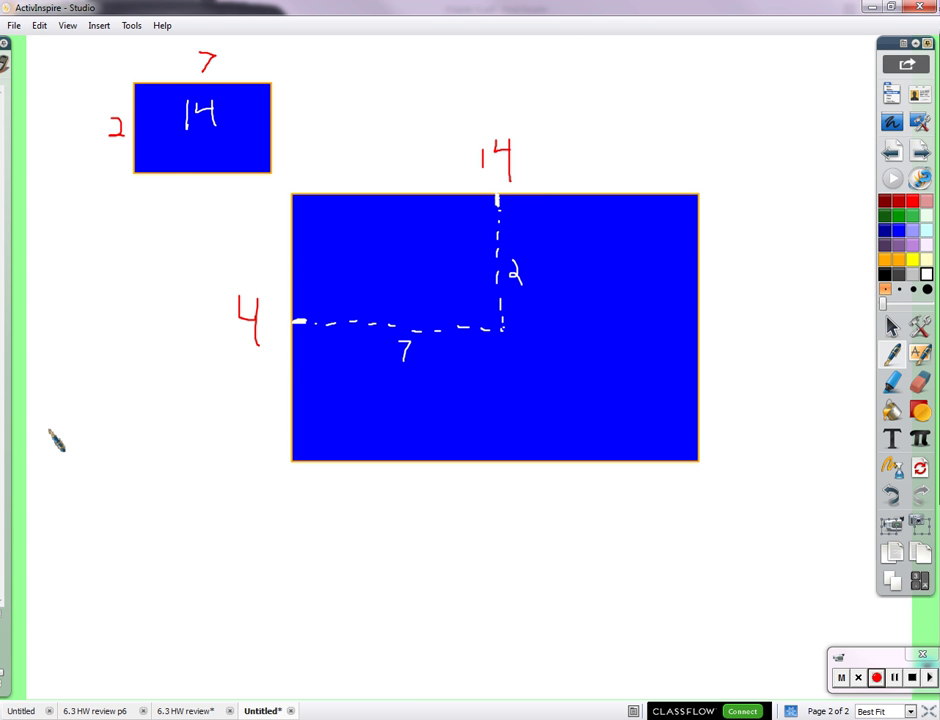
{"action": "mouse_move", "coordinate": [210, 160]}
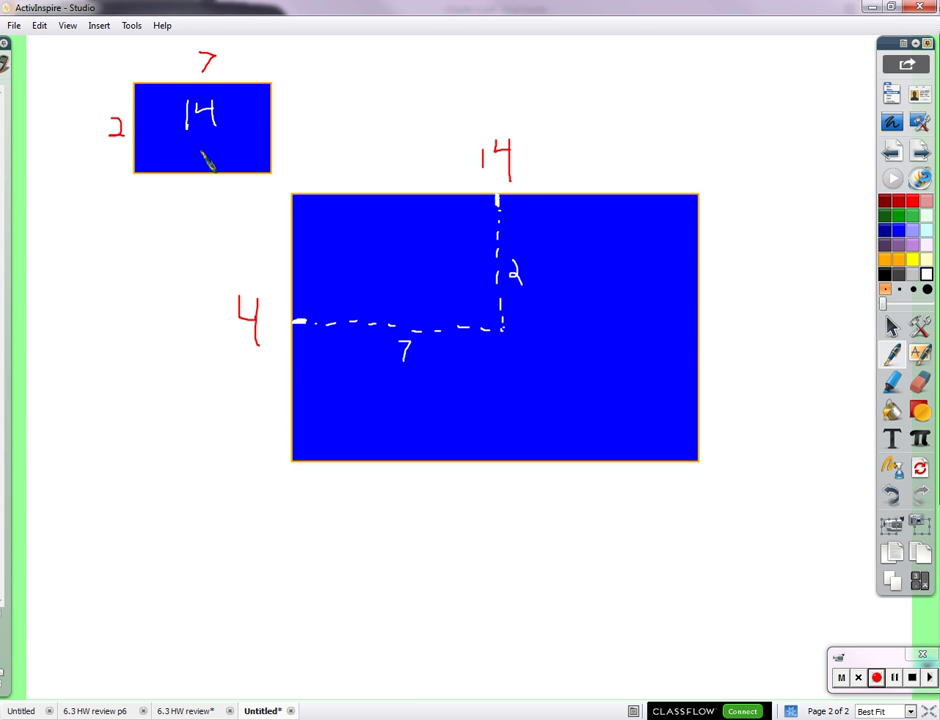
{"action": "mouse_move", "coordinate": [544, 390]}
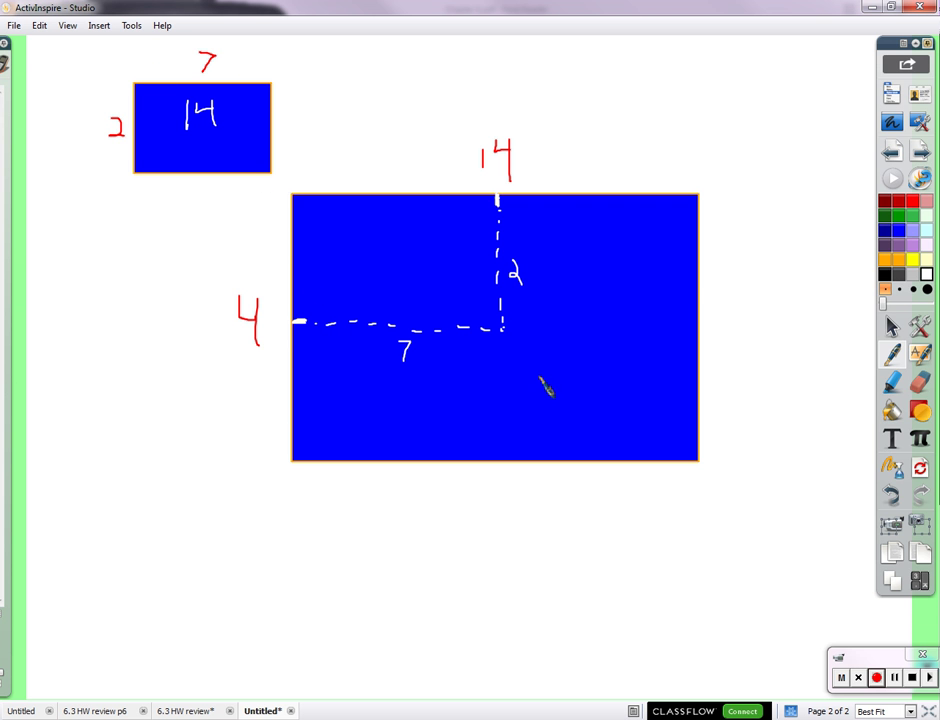
Switch to blue ink and draw an arrow pointing up at the small rectangle
{"action": "left_click", "coordinate": [896, 232]}
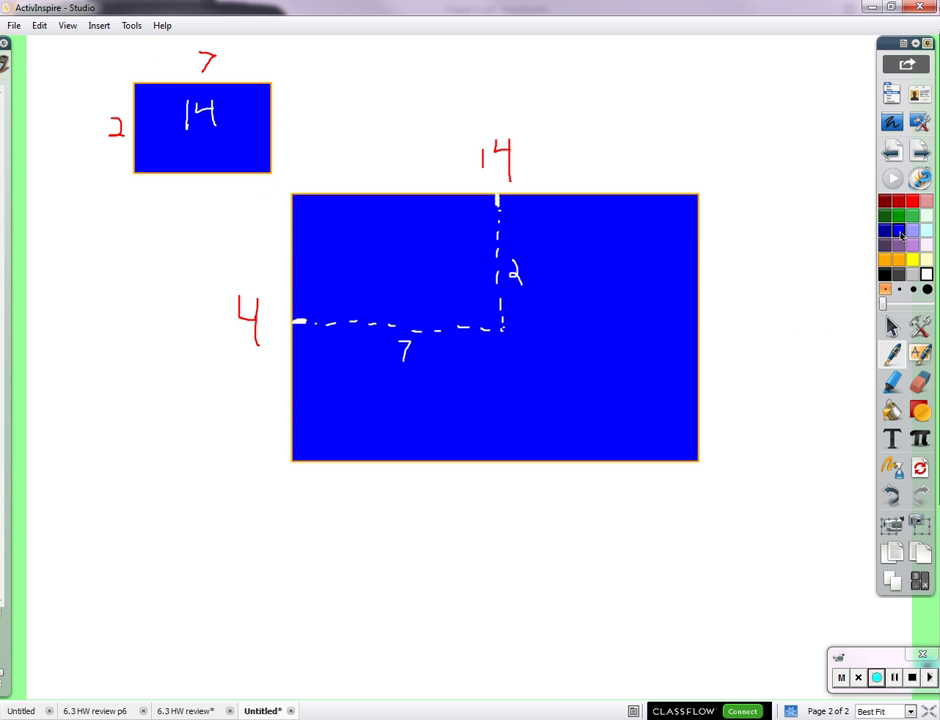
{"action": "left_click_drag", "start_coordinate": [112, 224], "coordinate": [132, 200]}
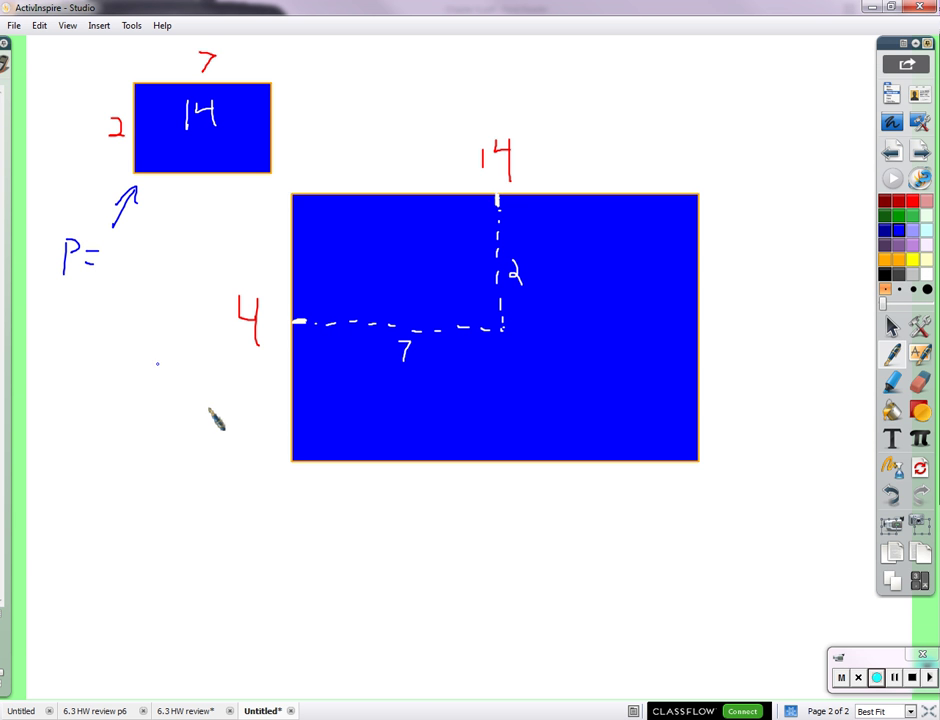
{"action": "mouse_move", "coordinate": [258, 412]}
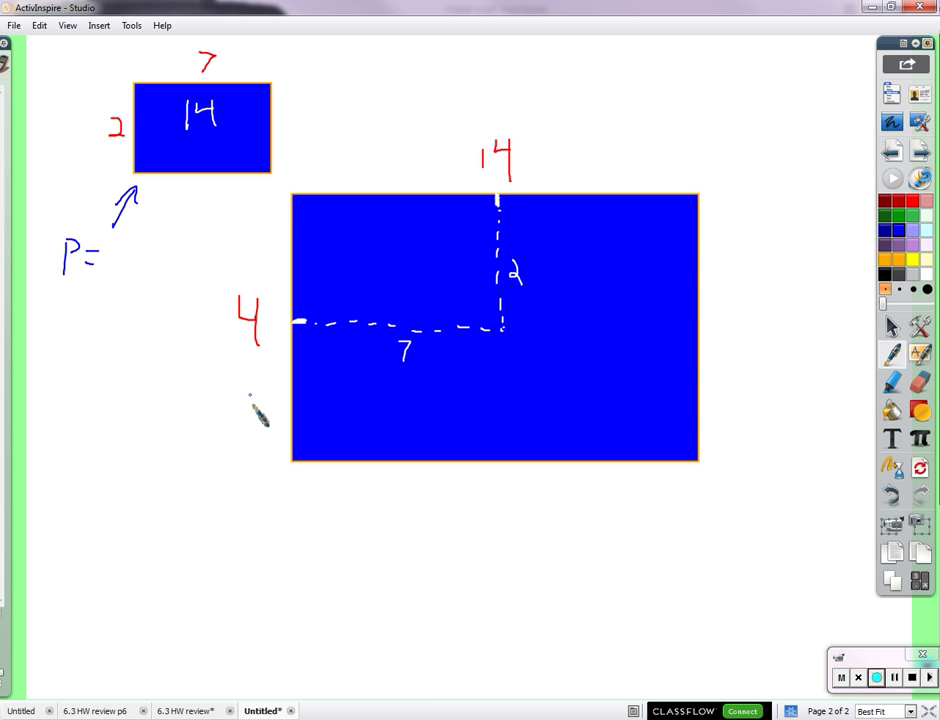
{"action": "mouse_move", "coordinate": [270, 400]}
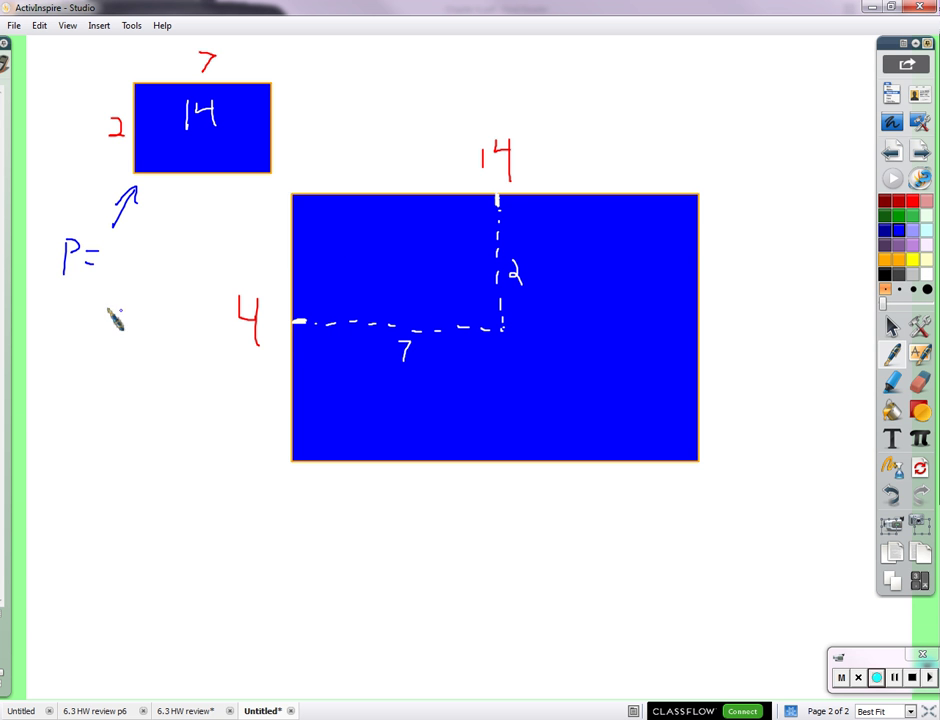
{"action": "mouse_move", "coordinate": [92, 604]}
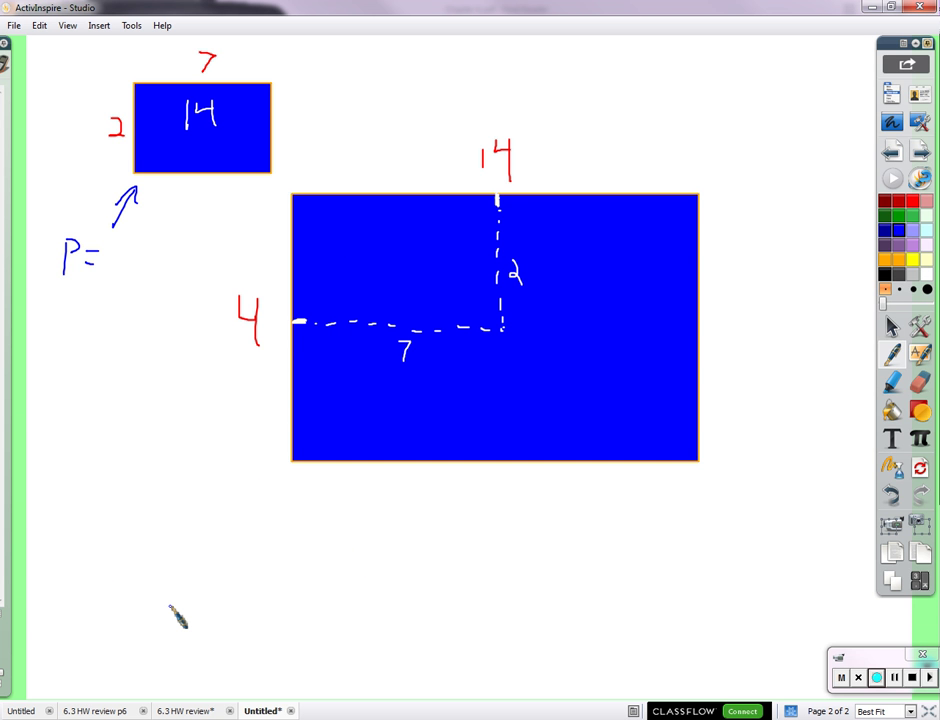
{"action": "mouse_move", "coordinate": [68, 644]}
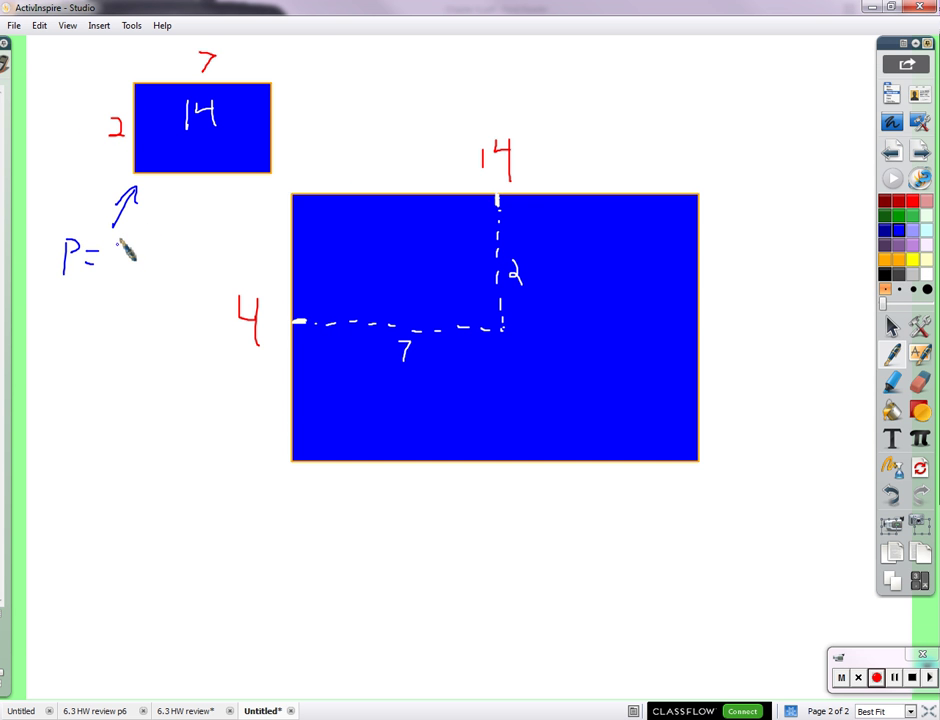
Write 18 after P= under the small rectangle and move on to a blank third page
{"action": "type", "text": "18"}
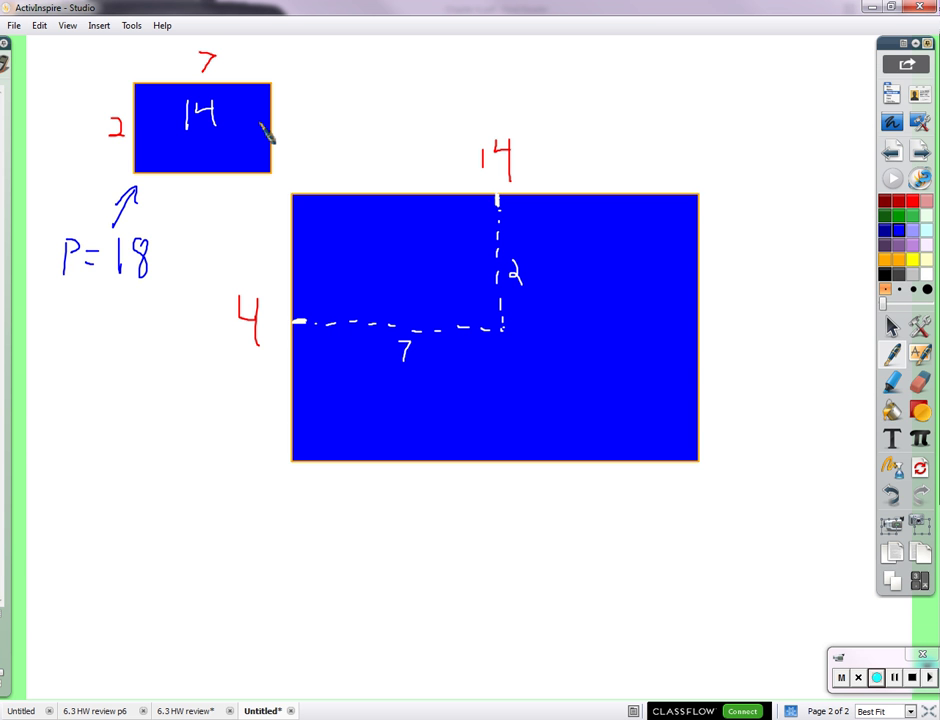
{"action": "mouse_move", "coordinate": [484, 604]}
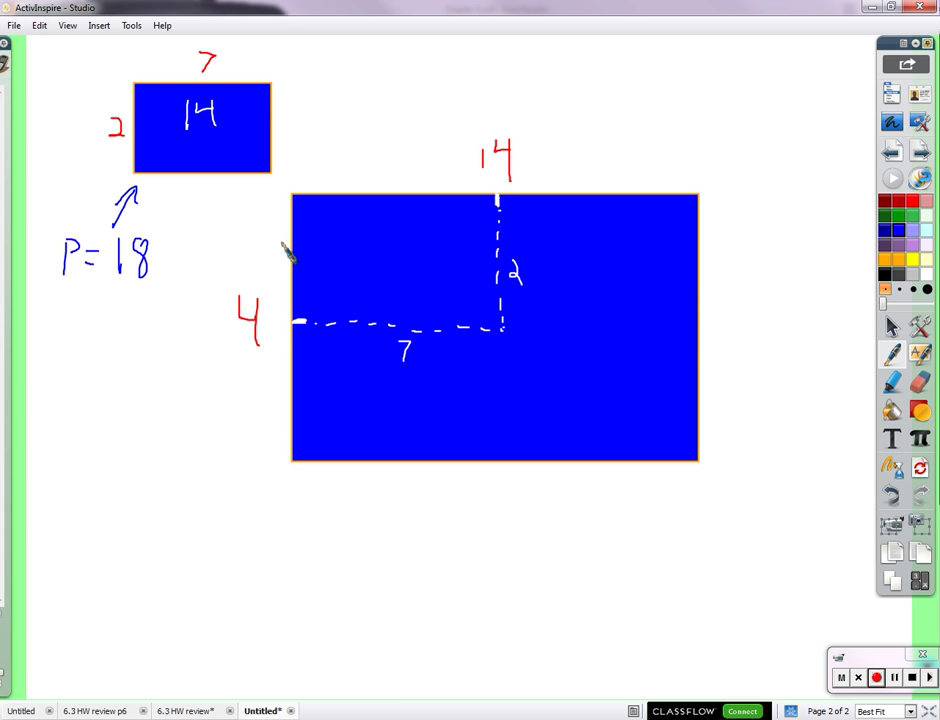
{"action": "mouse_move", "coordinate": [590, 524]}
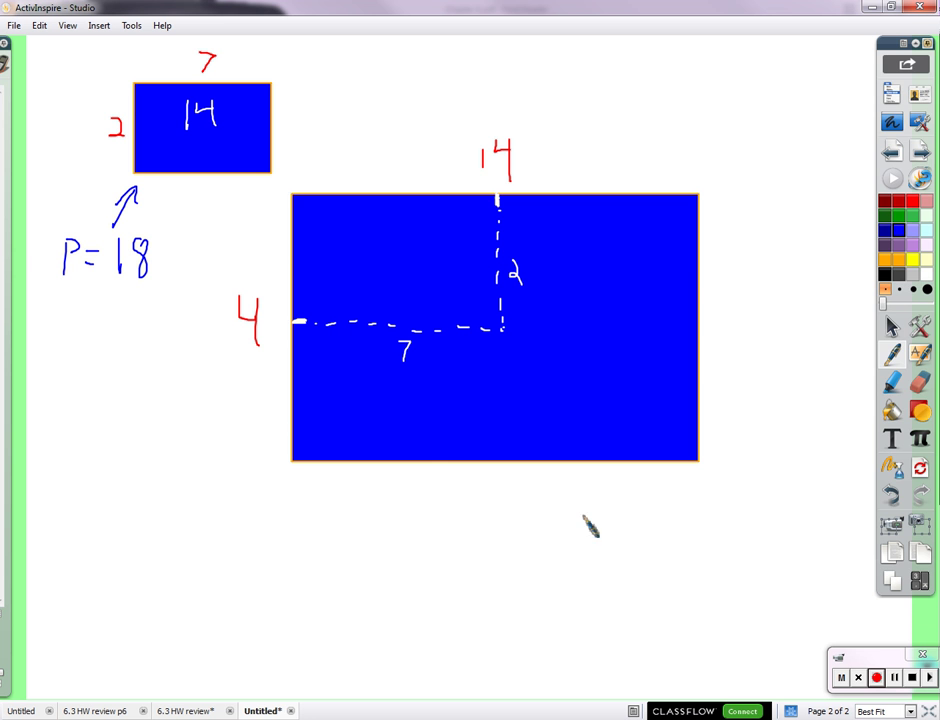
{"action": "left_click_drag", "start_coordinate": [312, 524], "coordinate": [340, 556]}
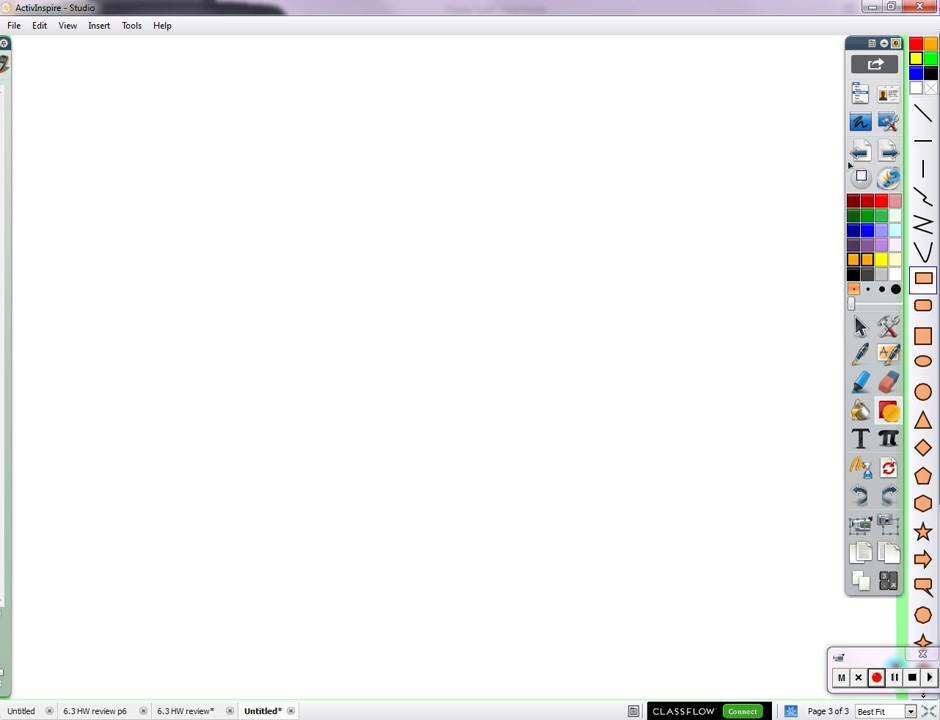
Draw a yellow rectangle top left, handwrite 9 and 5 beside it, then duplicate it
{"action": "left_click_drag", "start_coordinate": [76, 62], "coordinate": [300, 178]}
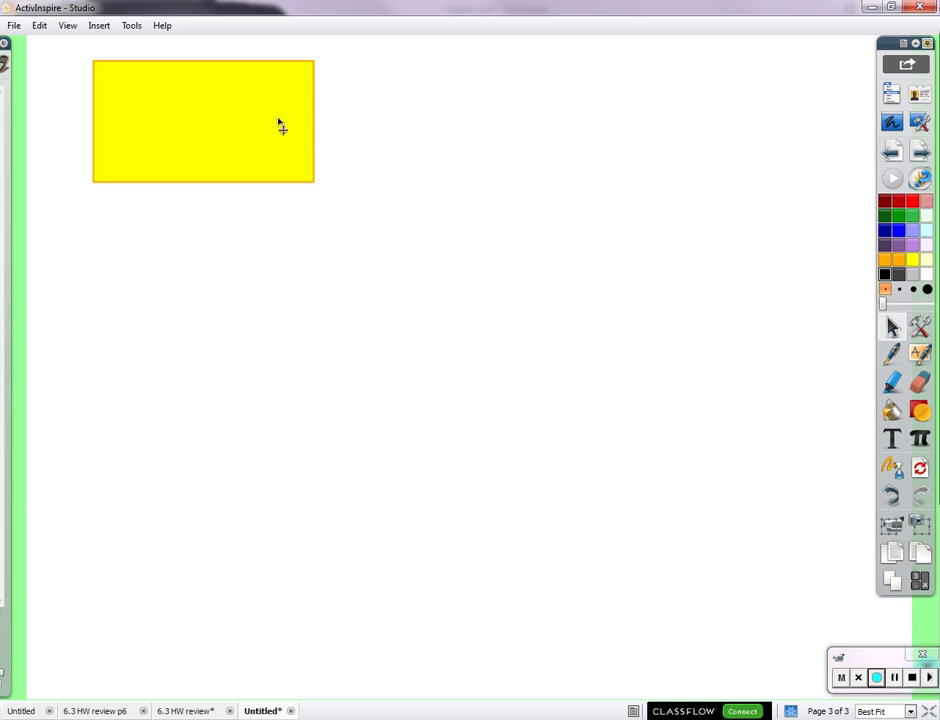
{"action": "left_click", "coordinate": [892, 352]}
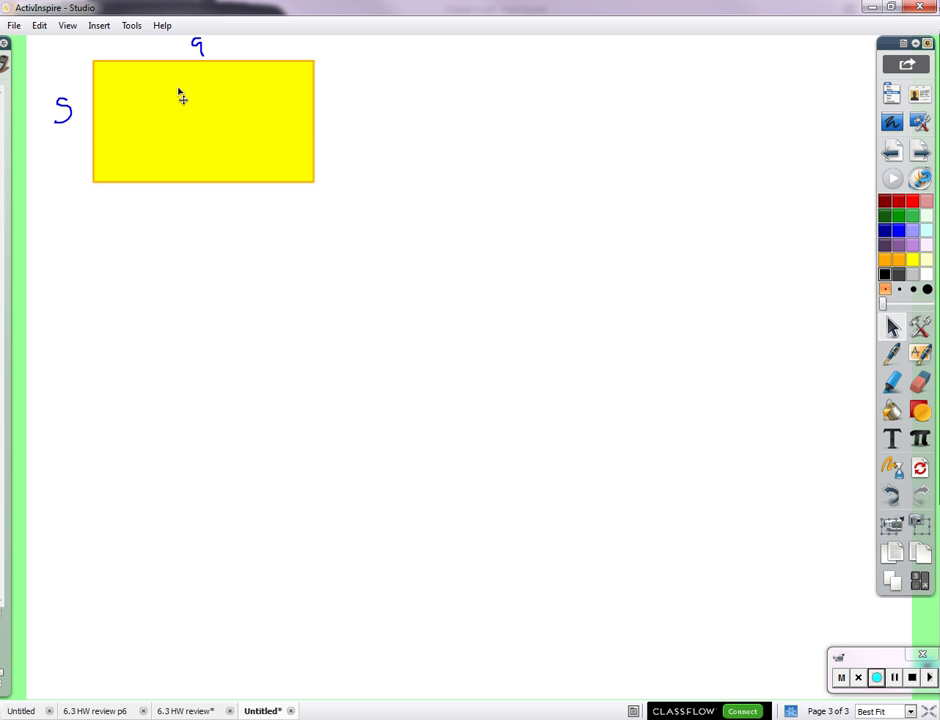
{"action": "left_click", "coordinate": [200, 120]}
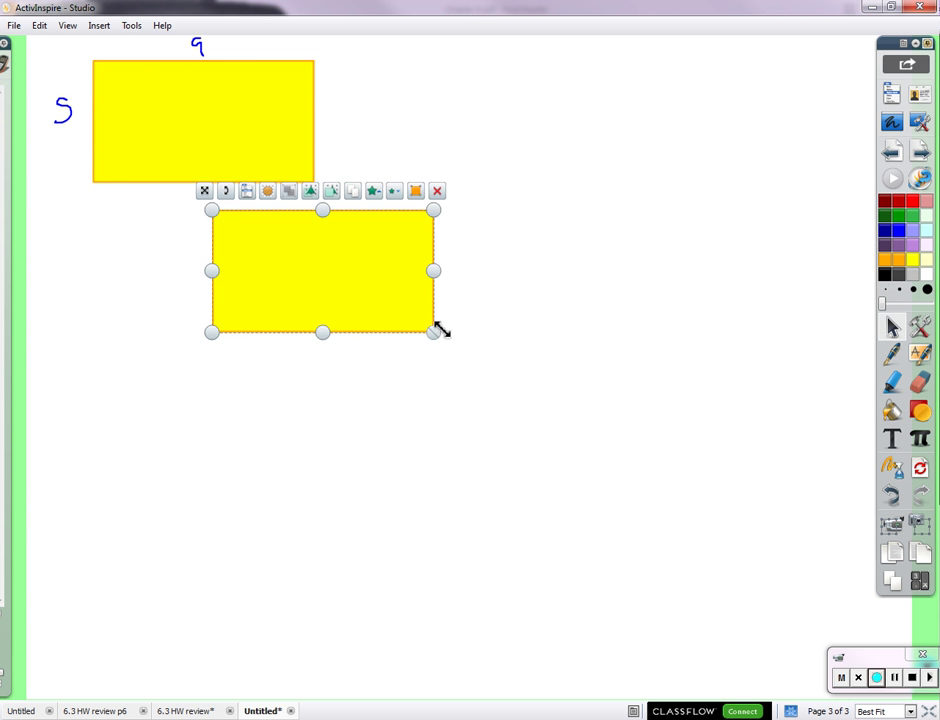
Enlarge the yellow copy and write 27 above its top side
{"action": "left_click_drag", "start_coordinate": [436, 332], "coordinate": [840, 556]}
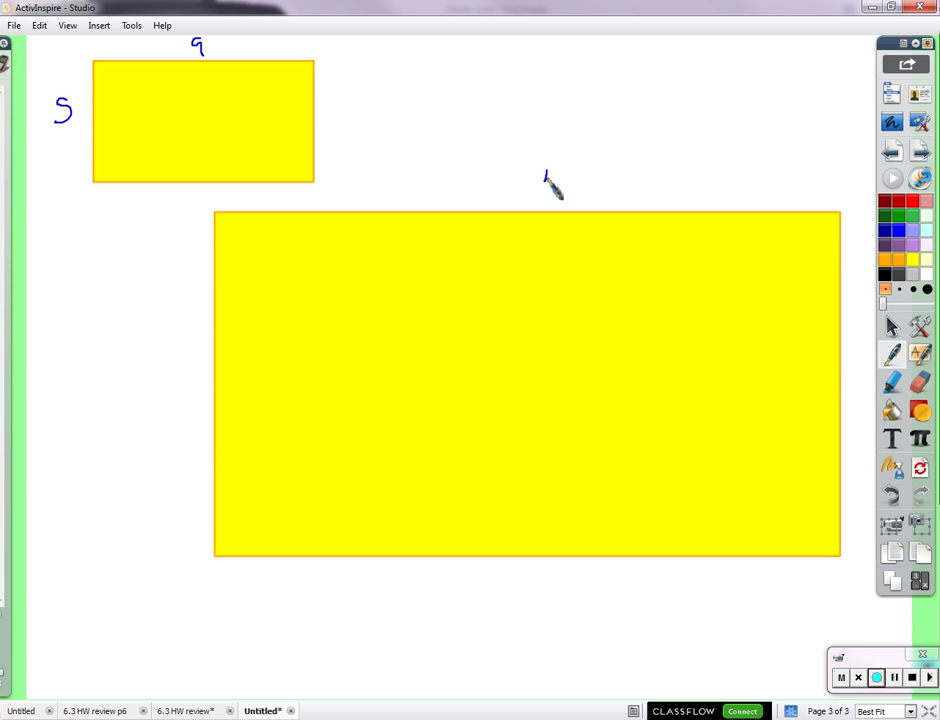
{"action": "left_click_drag", "start_coordinate": [530, 190], "coordinate": [548, 178]}
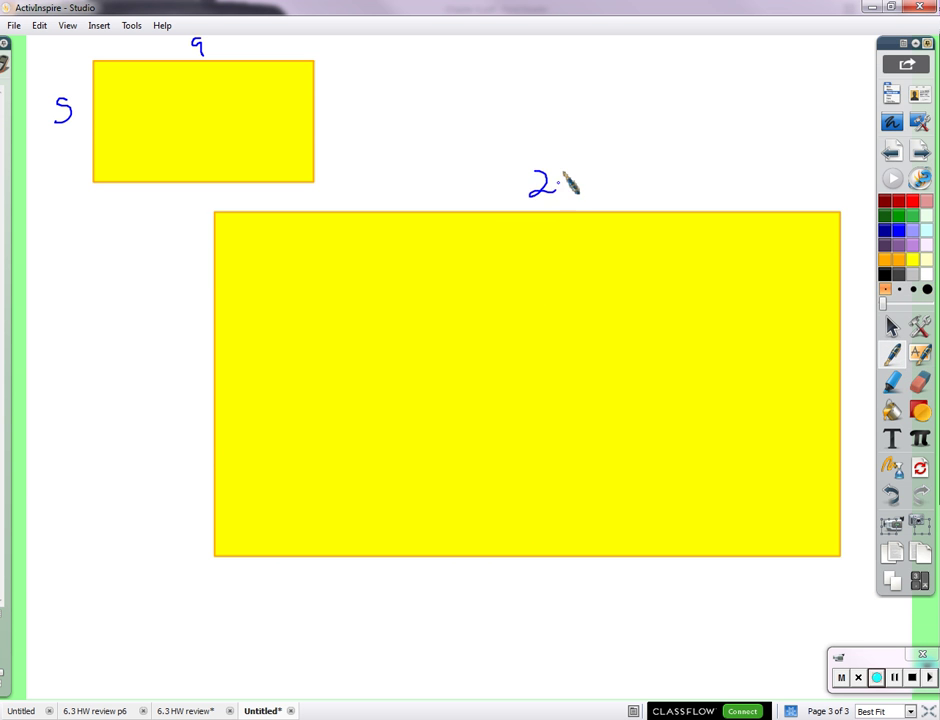
{"action": "left_click_drag", "start_coordinate": [560, 184], "coordinate": [580, 180]}
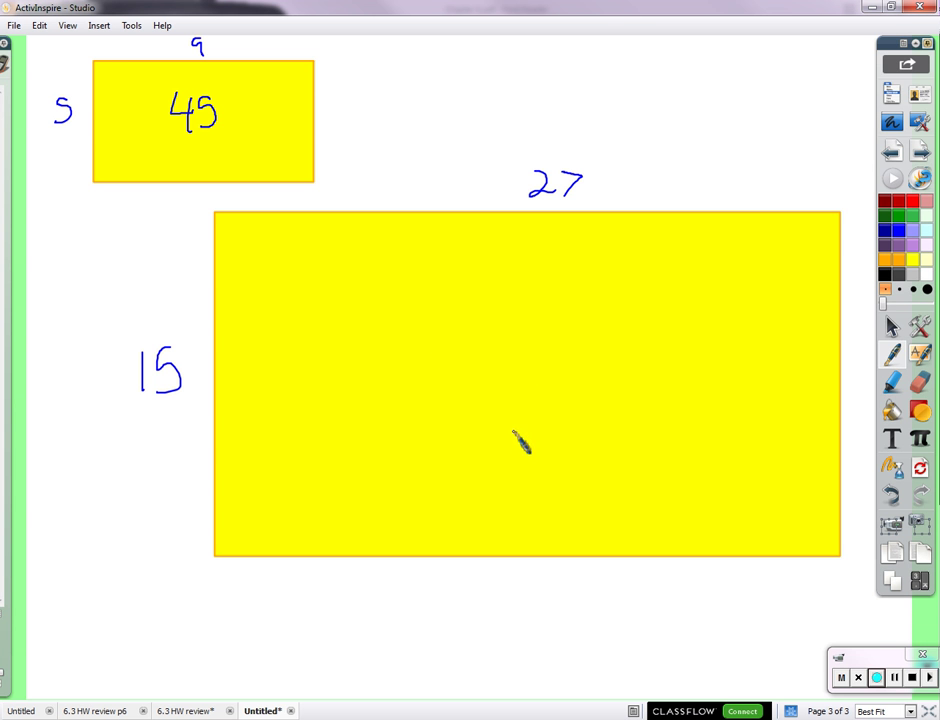
{"action": "mouse_move", "coordinate": [524, 462]}
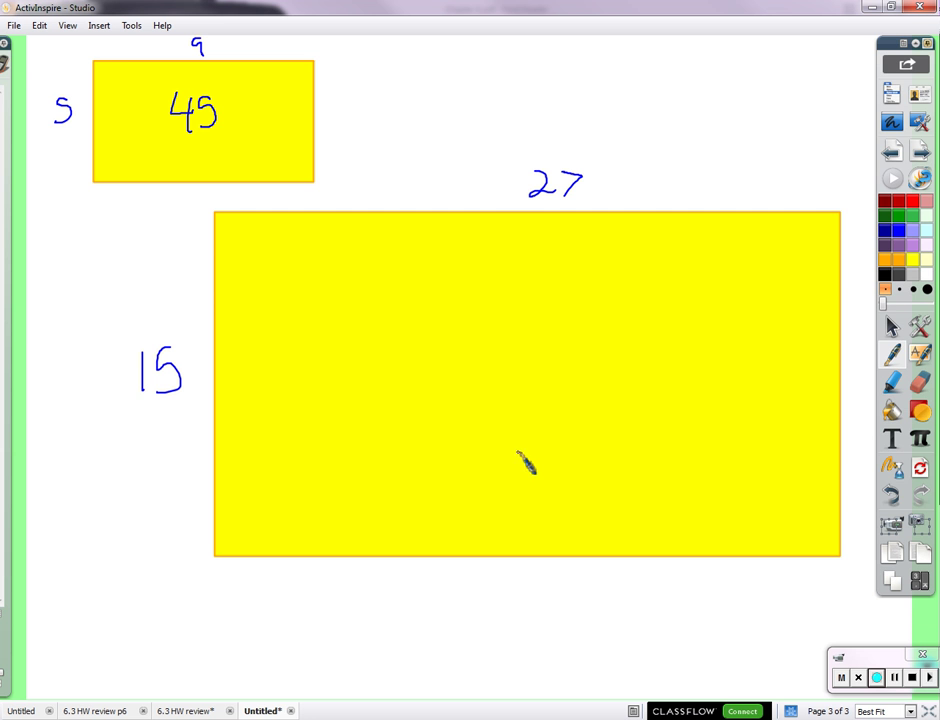
{"action": "mouse_move", "coordinate": [538, 476]}
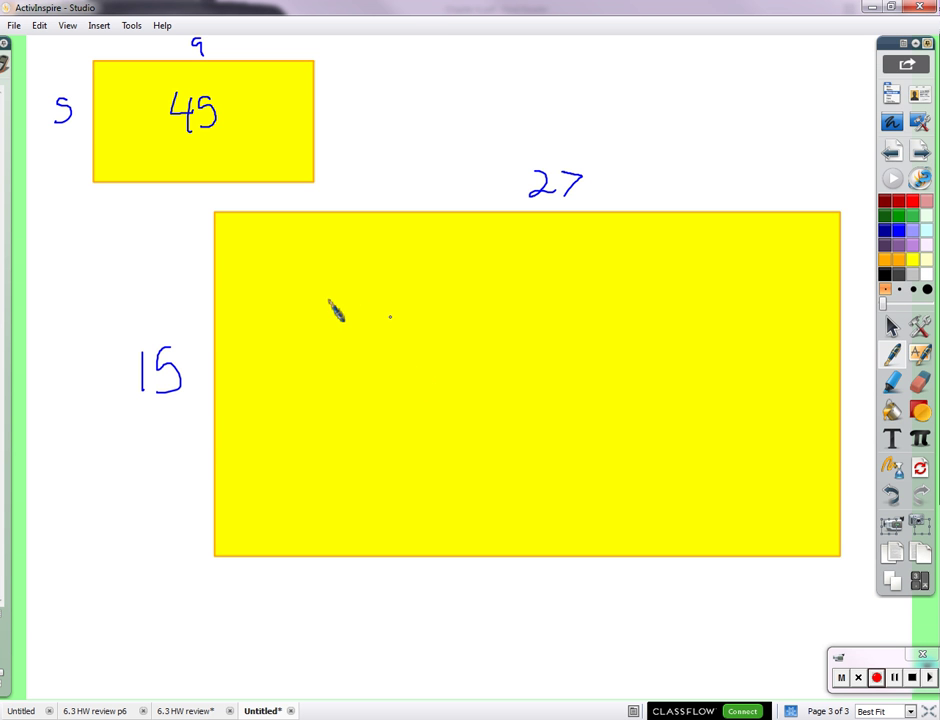
{"action": "mouse_move", "coordinate": [470, 410]}
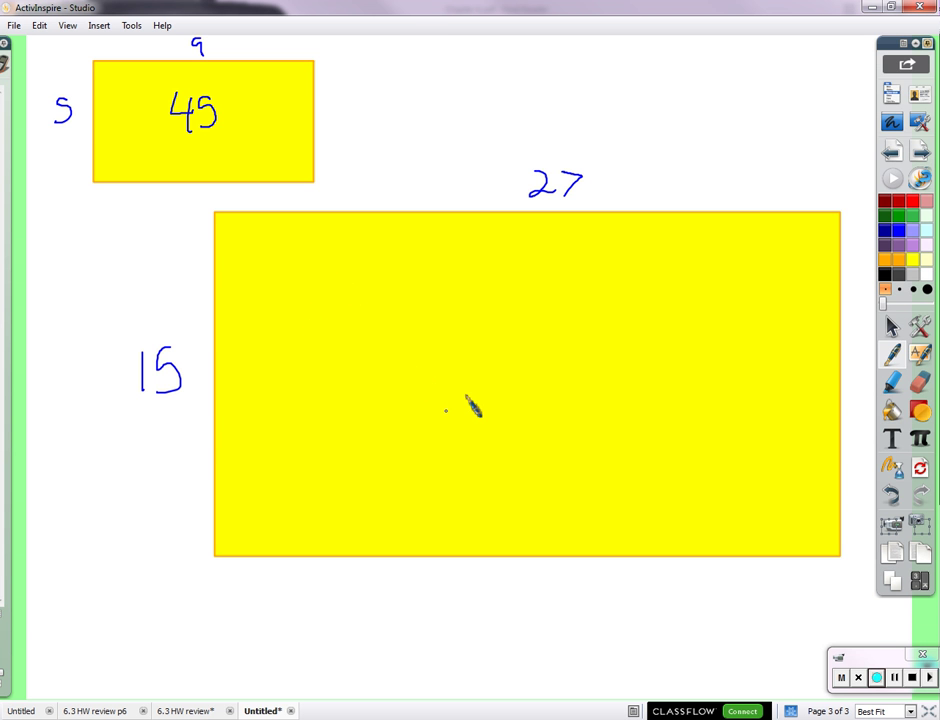
{"action": "mouse_move", "coordinate": [470, 316]}
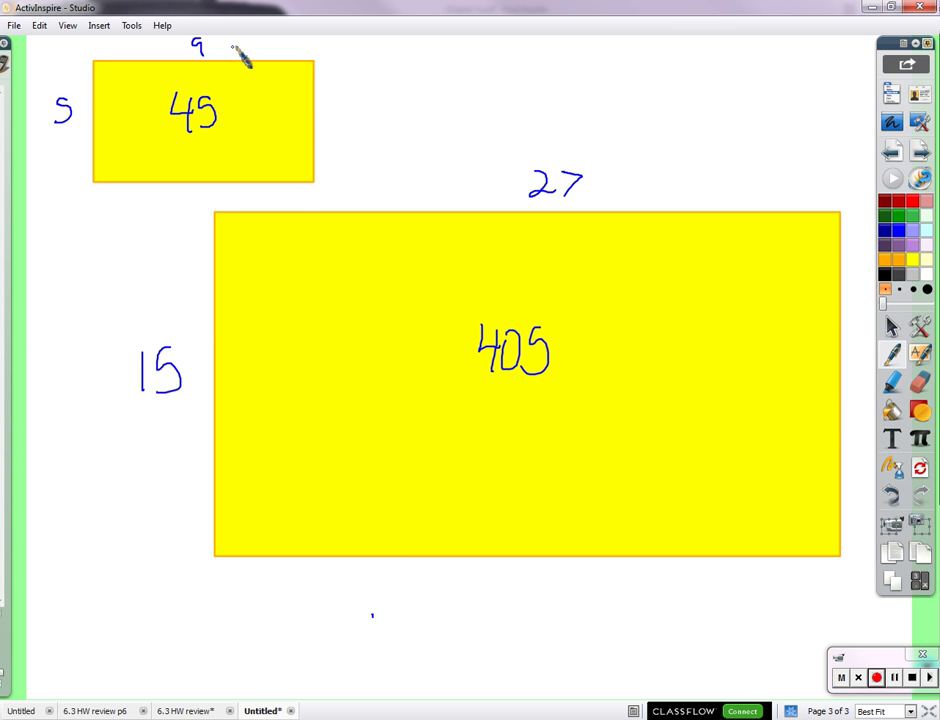
Mark a ×3 arrow from 9 to 27, subdivide the large rectangle's sides with ticks, then wipe the ×3 markings off
{"action": "left_click_drag", "start_coordinate": [236, 44], "coordinate": [530, 160]}
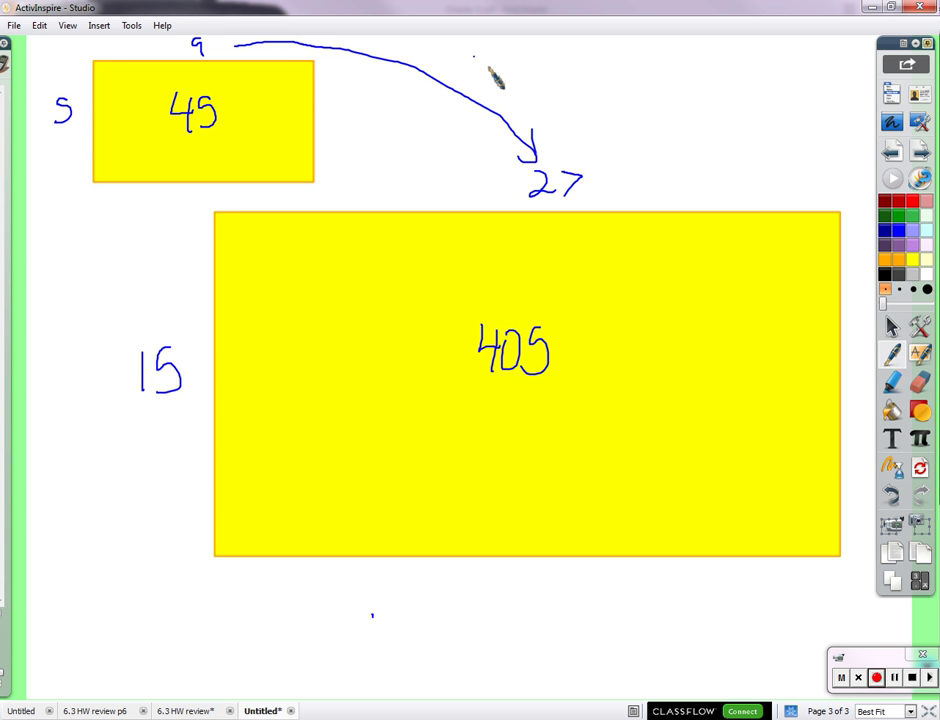
{"action": "type", "text": "x3"}
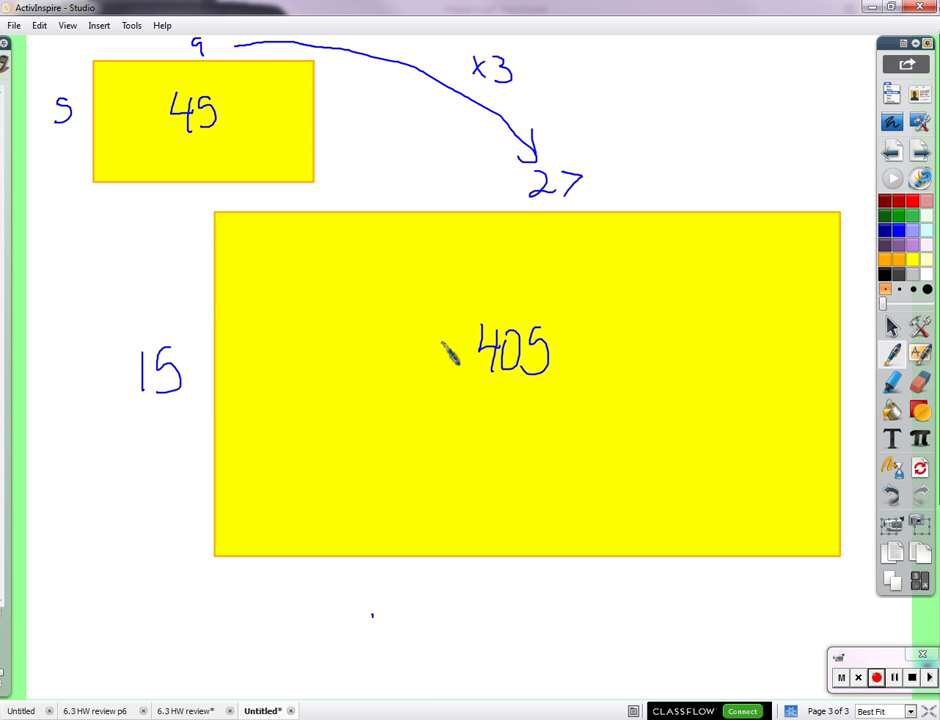
{"action": "mouse_move", "coordinate": [376, 276]}
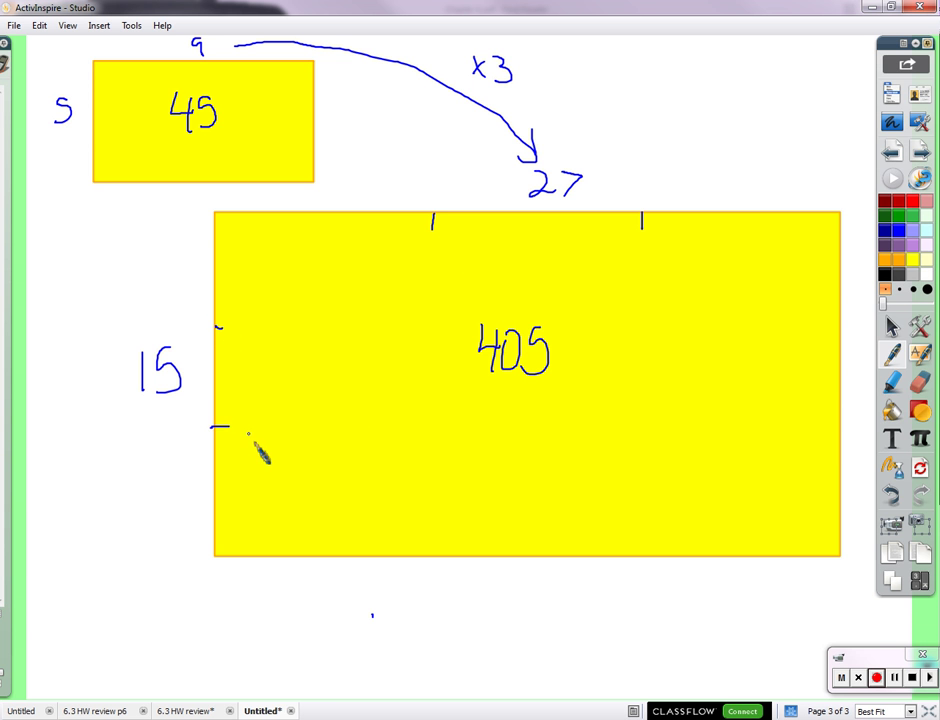
{"action": "left_click_drag", "start_coordinate": [220, 328], "coordinate": [430, 320]}
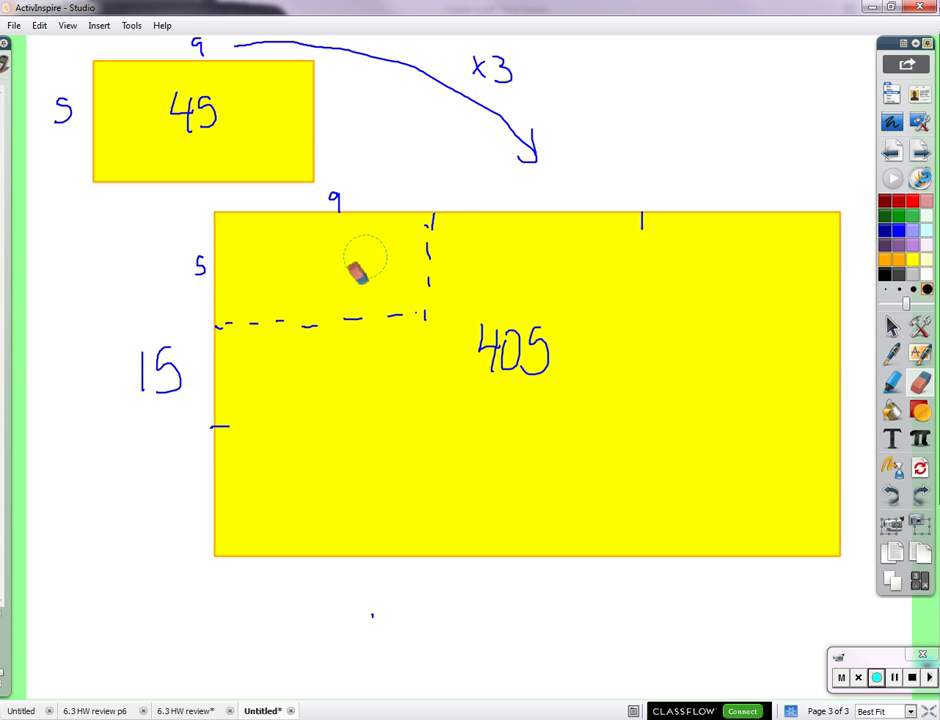
{"action": "left_click_drag", "start_coordinate": [364, 270], "coordinate": [456, 218]}
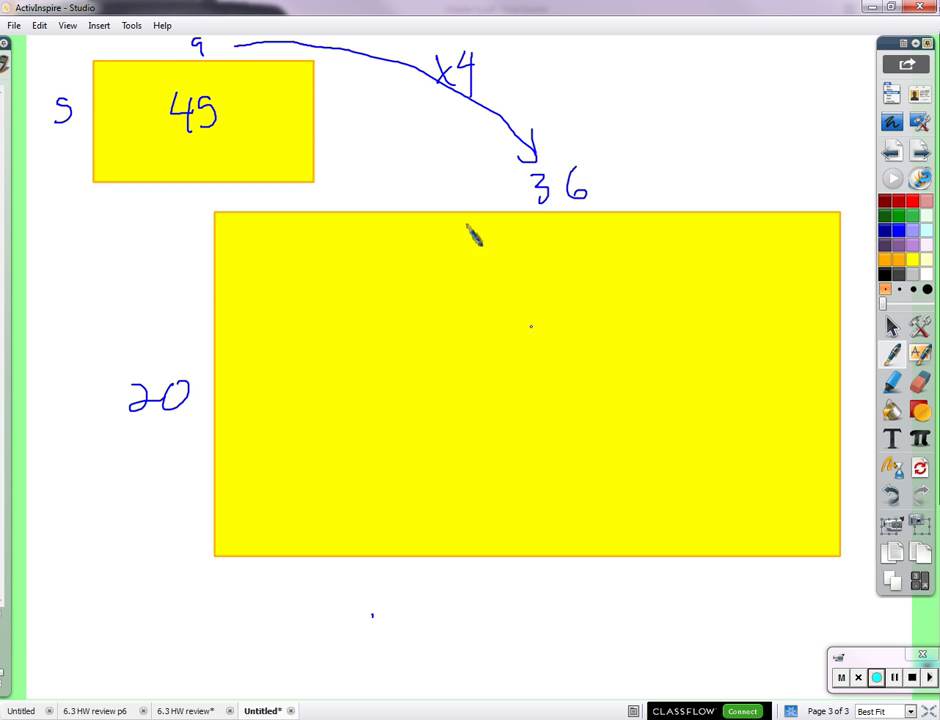
{"action": "mouse_move", "coordinate": [440, 328]}
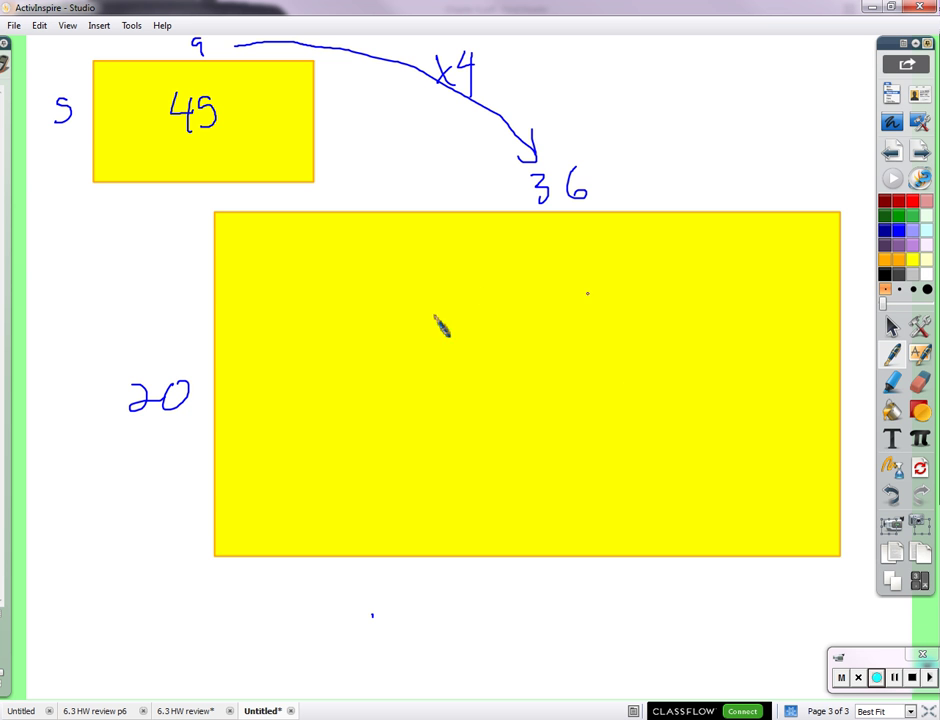
{"action": "mouse_move", "coordinate": [484, 344]}
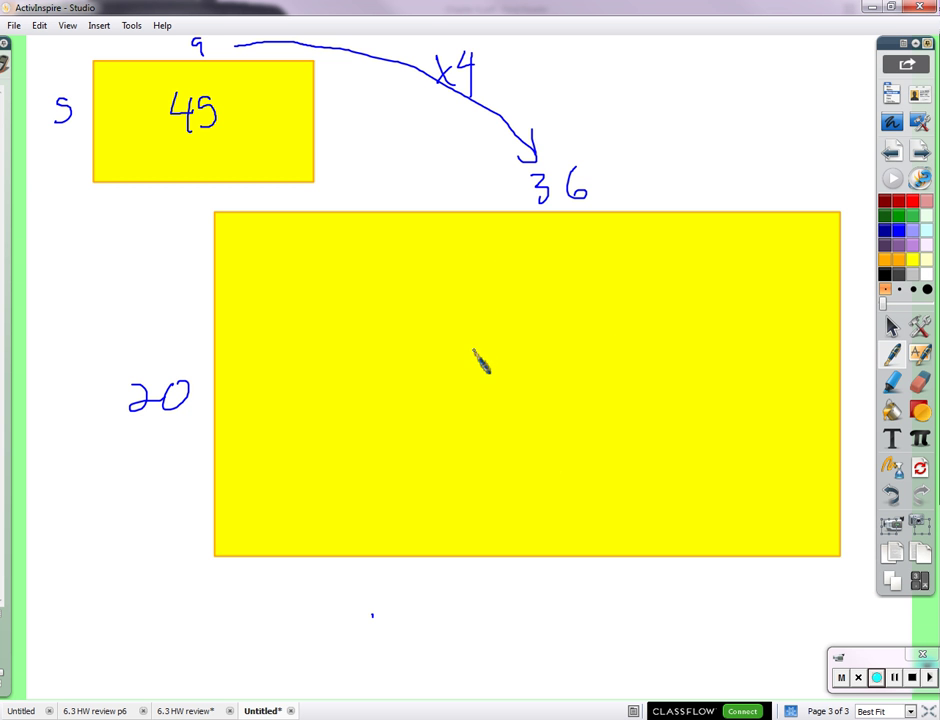
{"action": "mouse_move", "coordinate": [500, 380]}
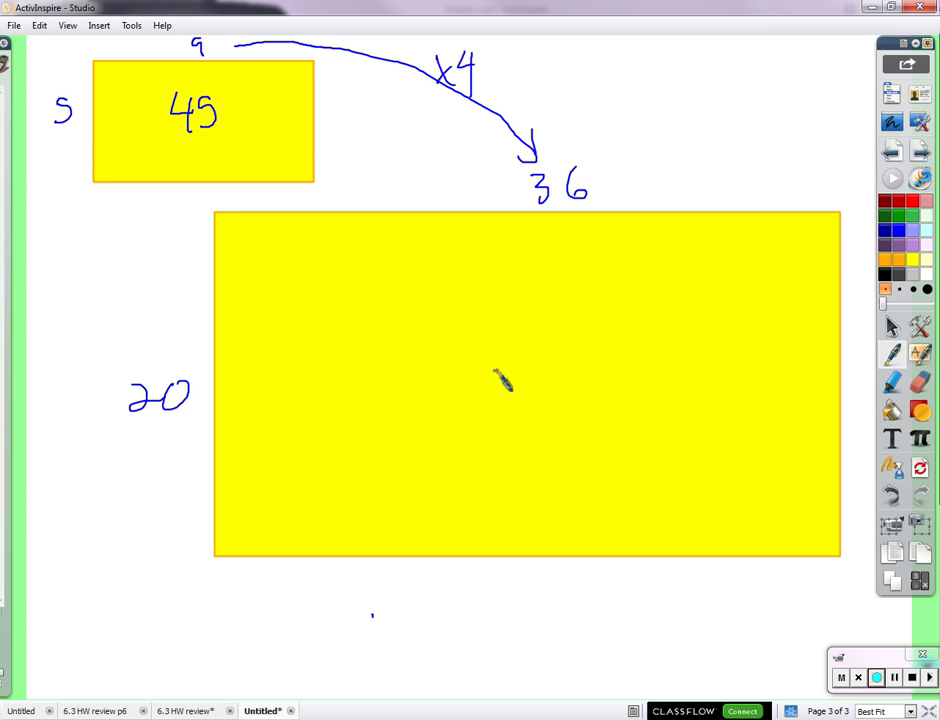
{"action": "mouse_move", "coordinate": [536, 374]}
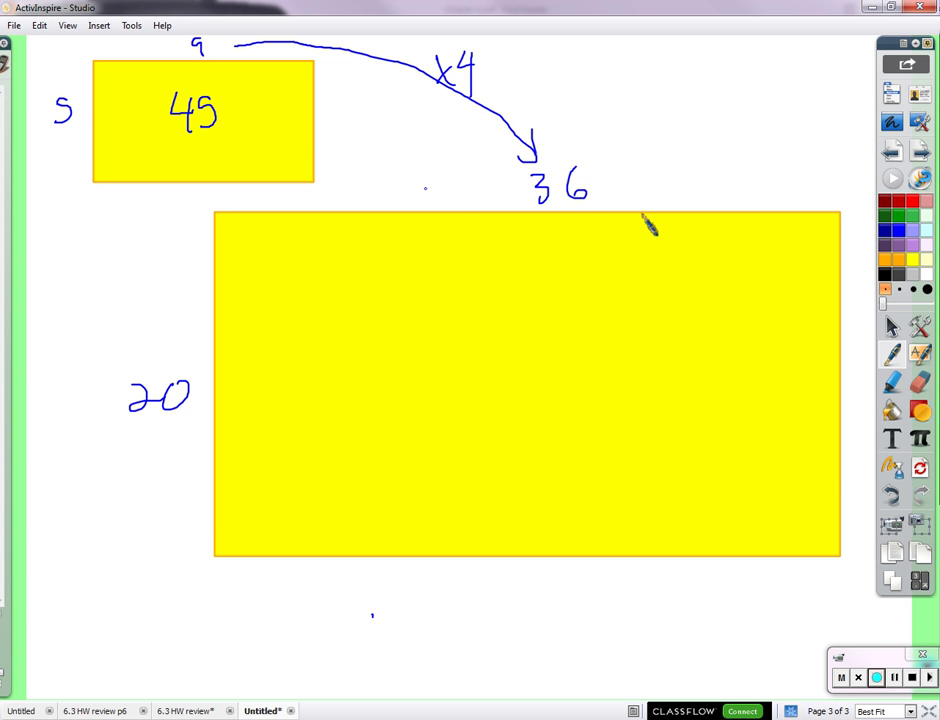
{"action": "mouse_move", "coordinate": [516, 216]}
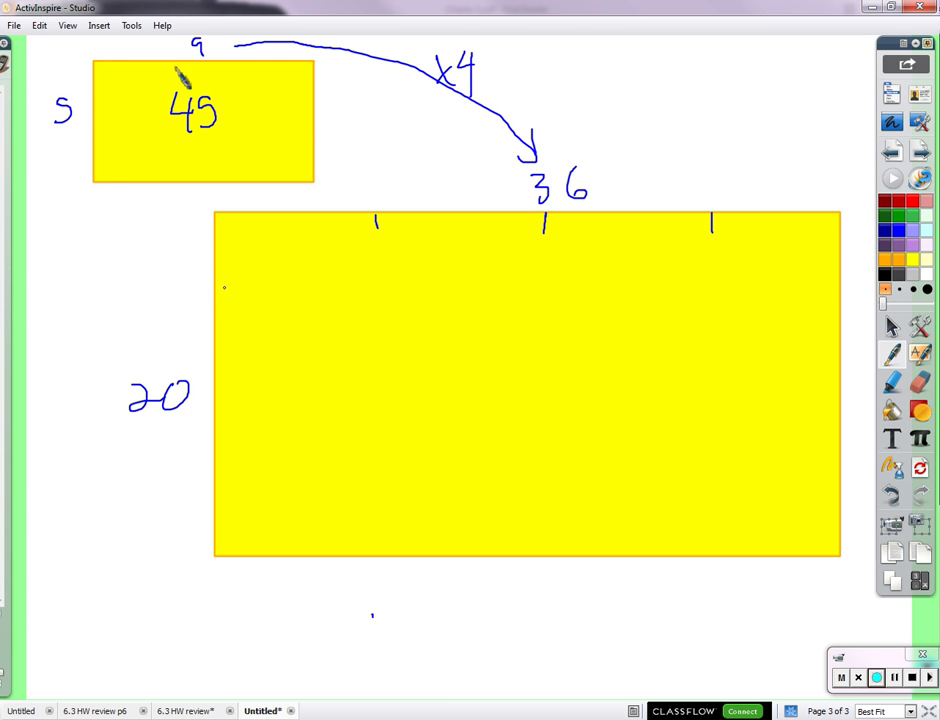
{"action": "mouse_move", "coordinate": [208, 378]}
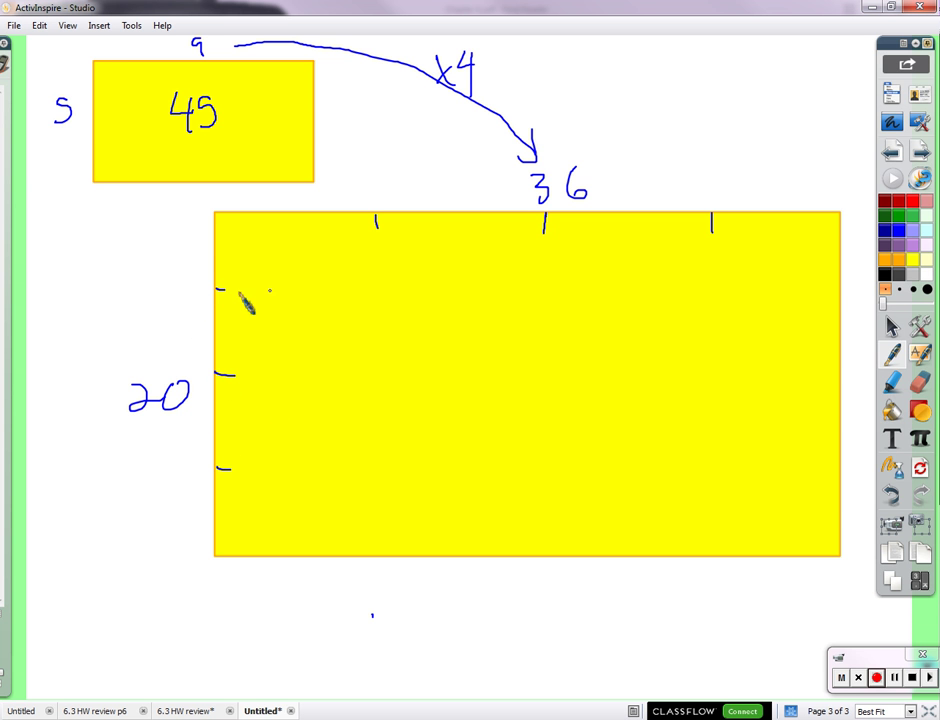
Draw the dashed outline of the 9-by-5 corner section inside the ×4 rectangle
{"action": "left_click_drag", "start_coordinate": [220, 290], "coordinate": [378, 292]}
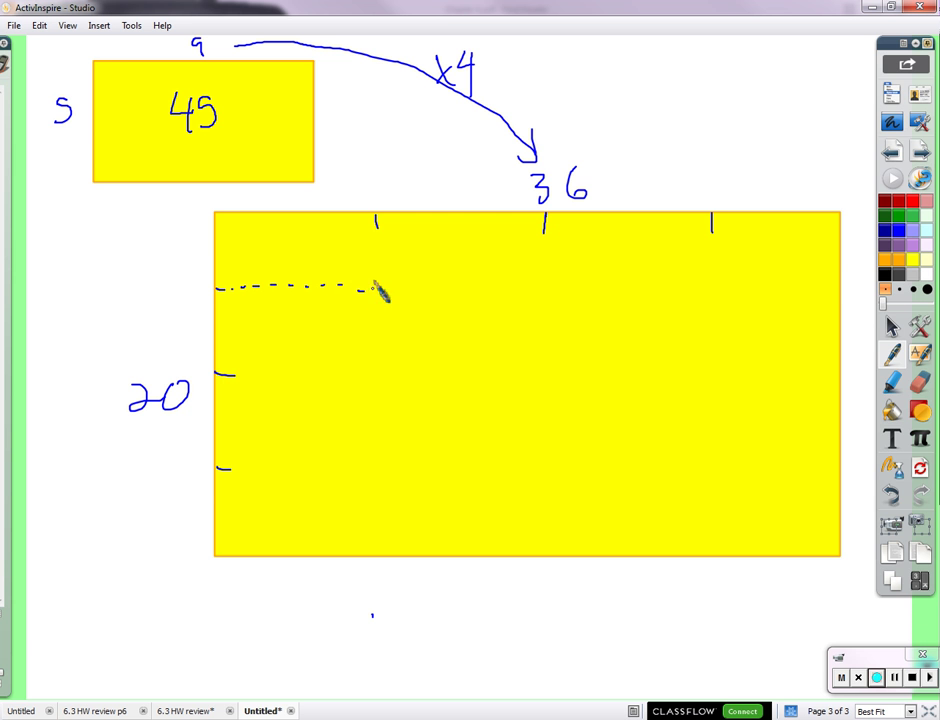
{"action": "left_click_drag", "start_coordinate": [378, 290], "coordinate": [378, 216]}
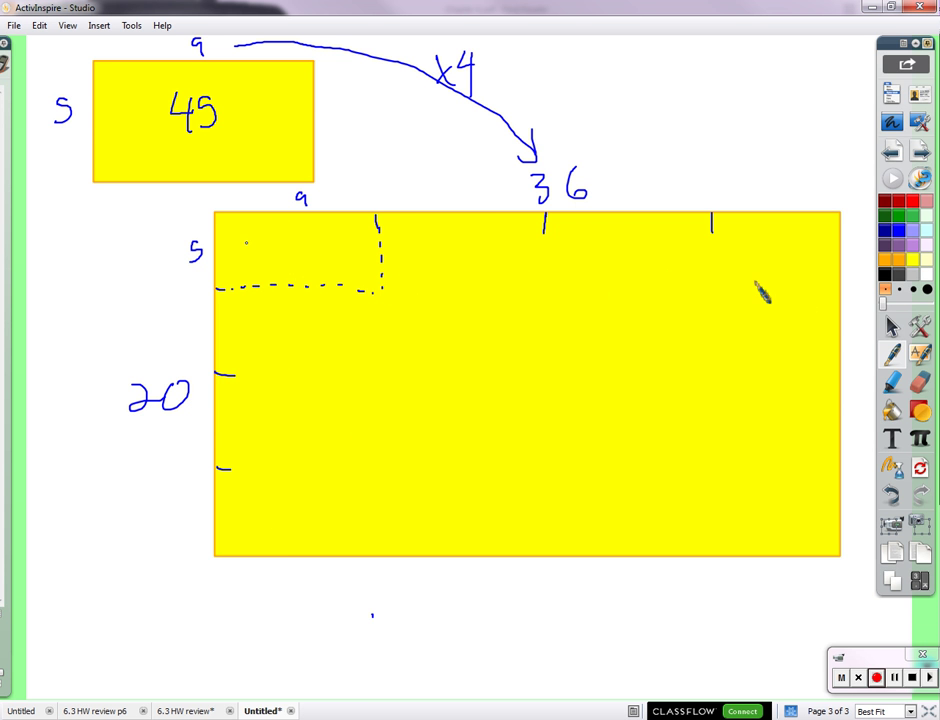
{"action": "mouse_move", "coordinate": [328, 440]}
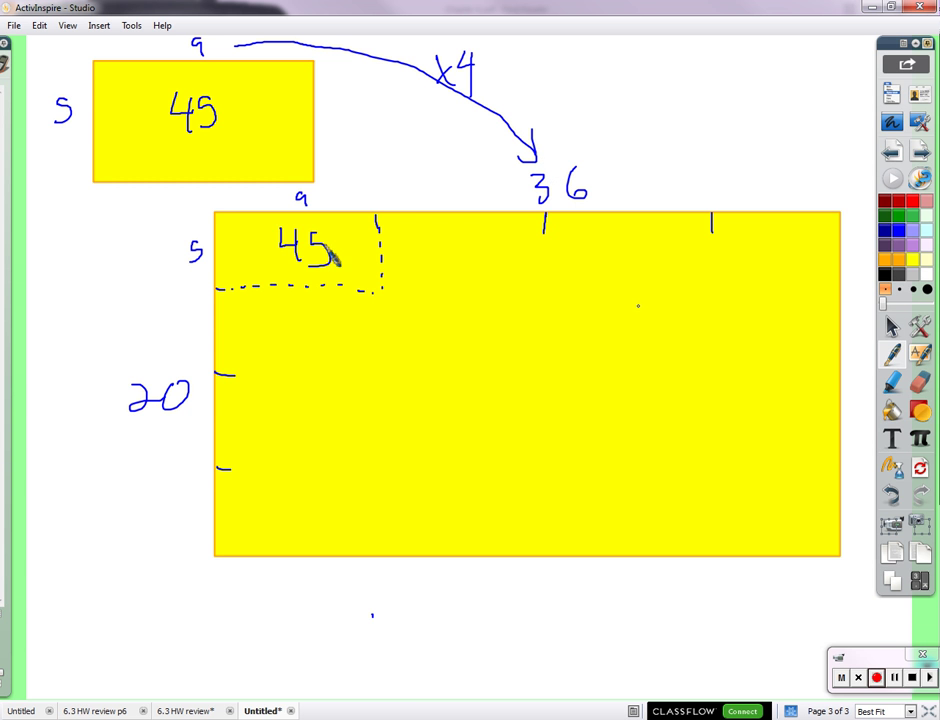
{"action": "mouse_move", "coordinate": [390, 564]}
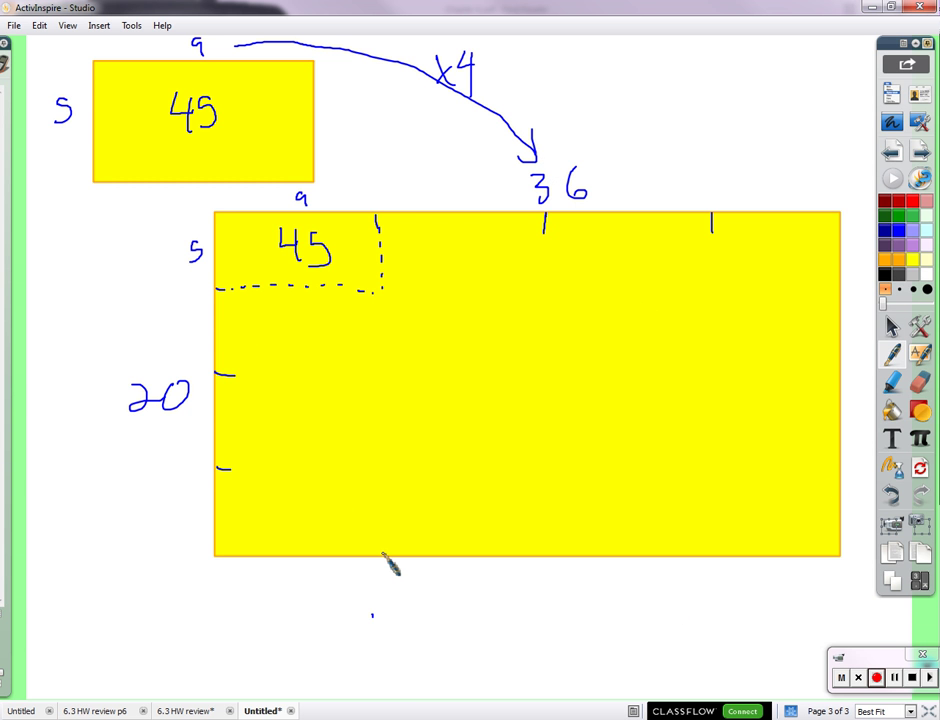
{"action": "mouse_move", "coordinate": [648, 100]}
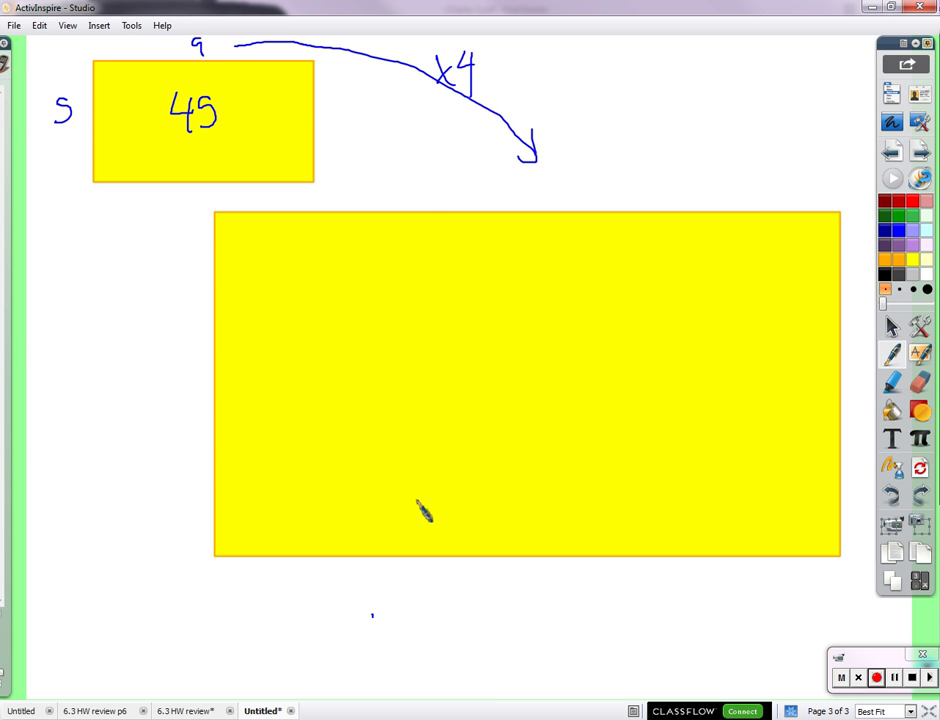
{"action": "mouse_move", "coordinate": [530, 190]}
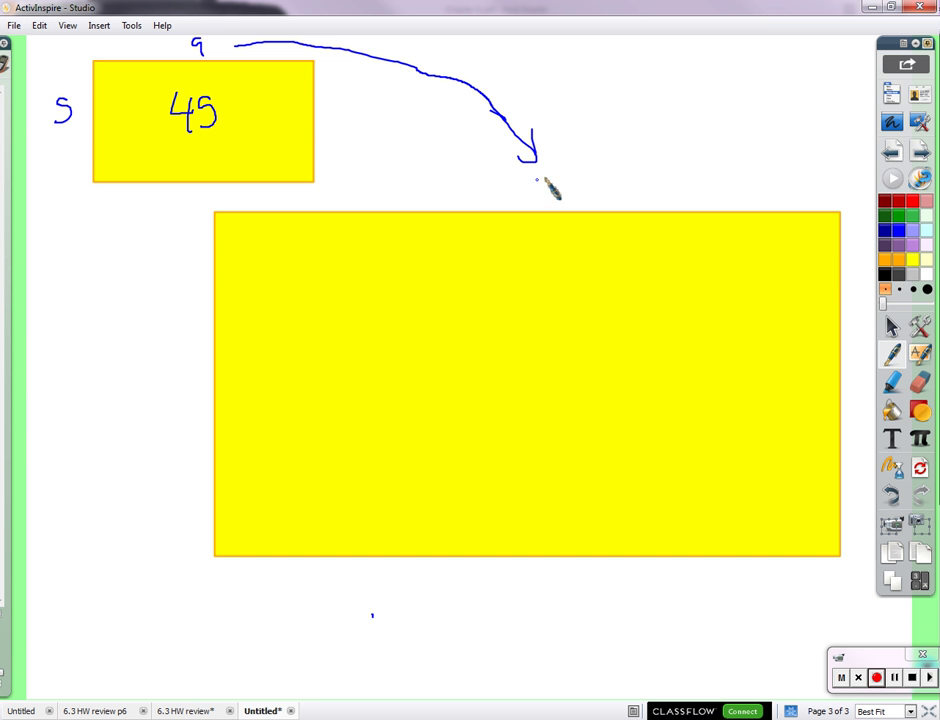
Write 45 as the enlarged top length and 25 as the side length
{"action": "left_click_drag", "start_coordinate": [536, 180], "coordinate": [548, 198]}
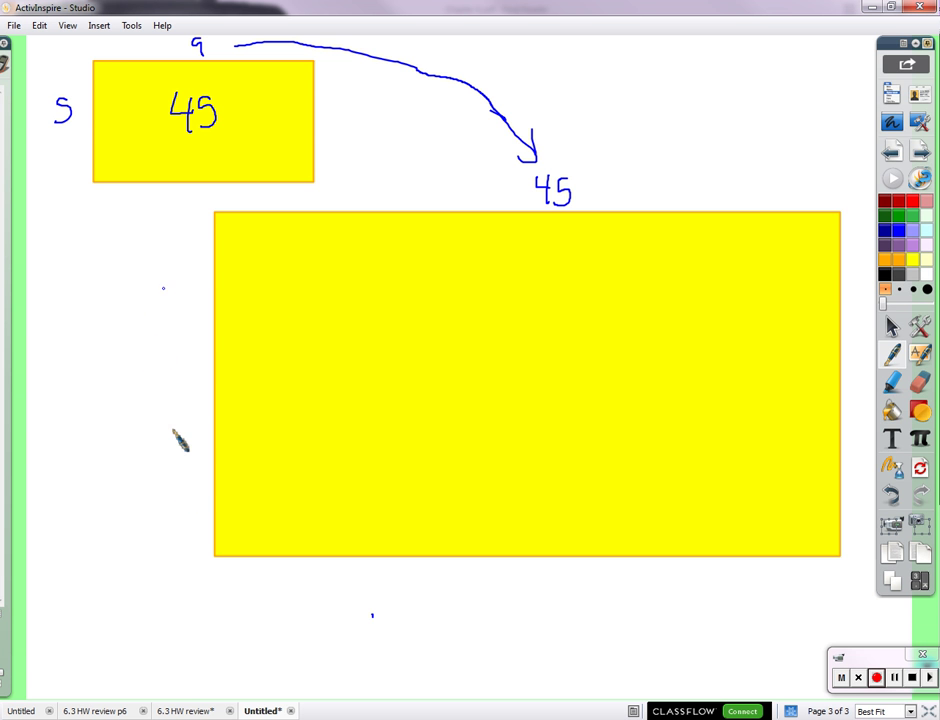
{"action": "left_click_drag", "start_coordinate": [158, 404], "coordinate": [196, 400]}
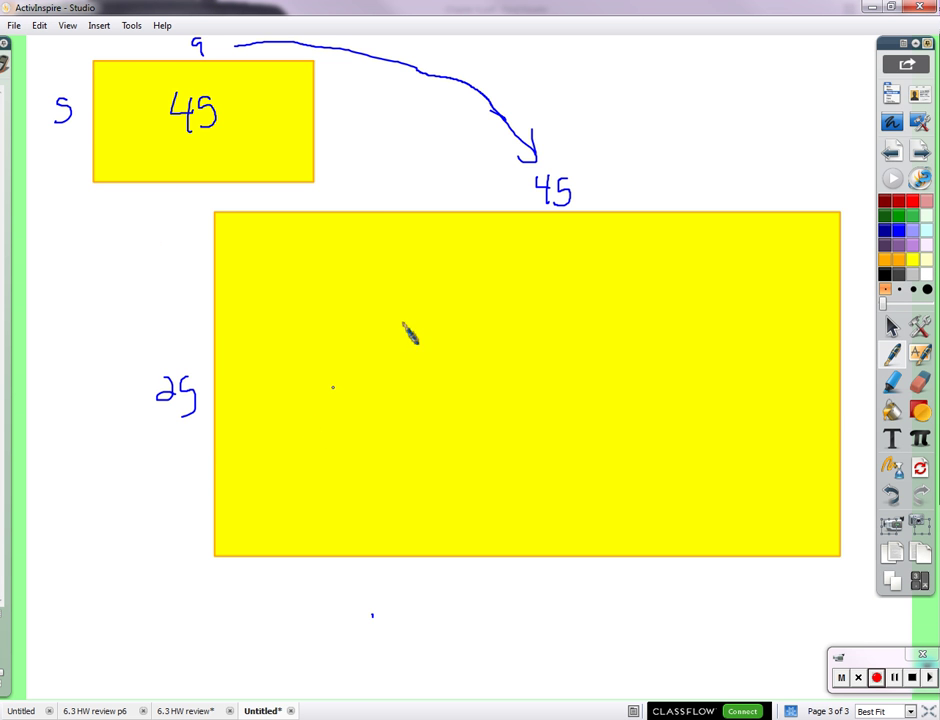
{"action": "mouse_move", "coordinate": [488, 236]}
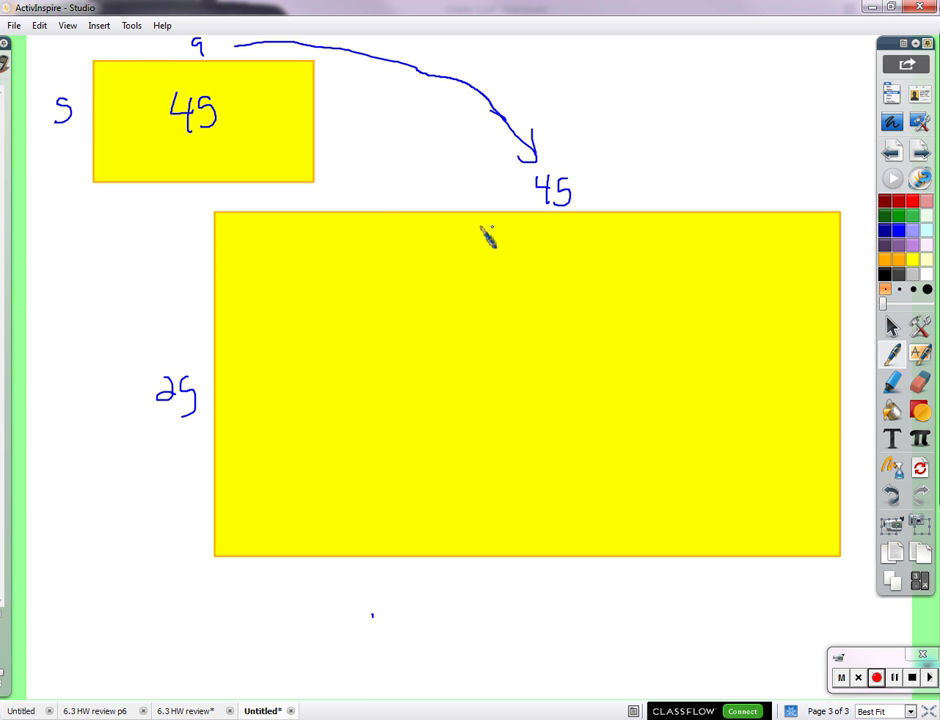
{"action": "mouse_move", "coordinate": [176, 110]}
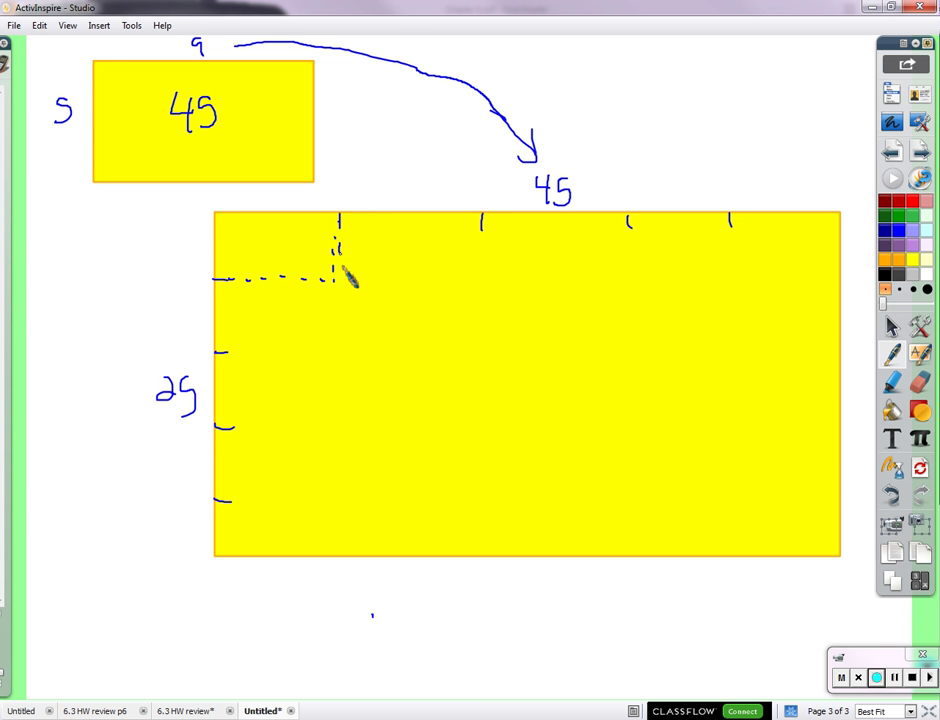
Label the dashed corner section's side 9 and write its area 45 inside it
{"action": "type", "text": "9"}
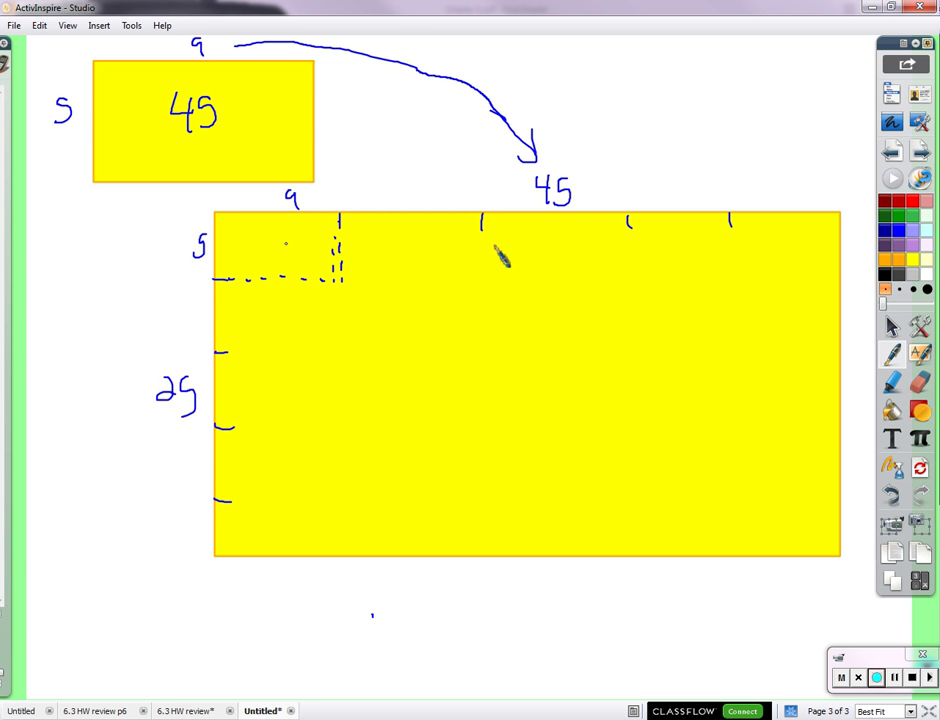
{"action": "mouse_move", "coordinate": [180, 250]}
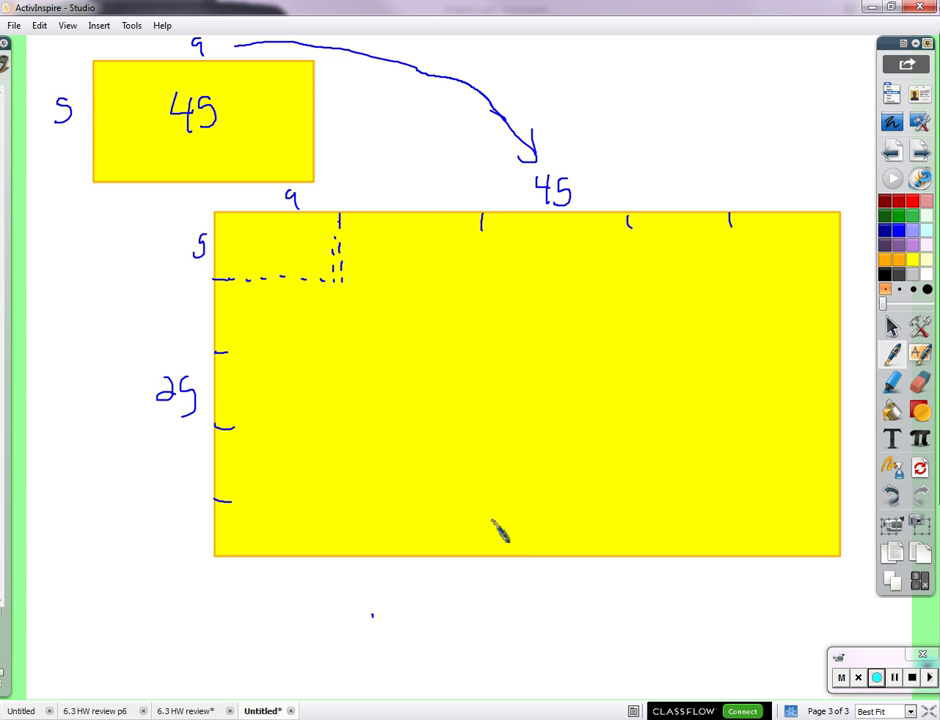
{"action": "mouse_move", "coordinate": [278, 244]}
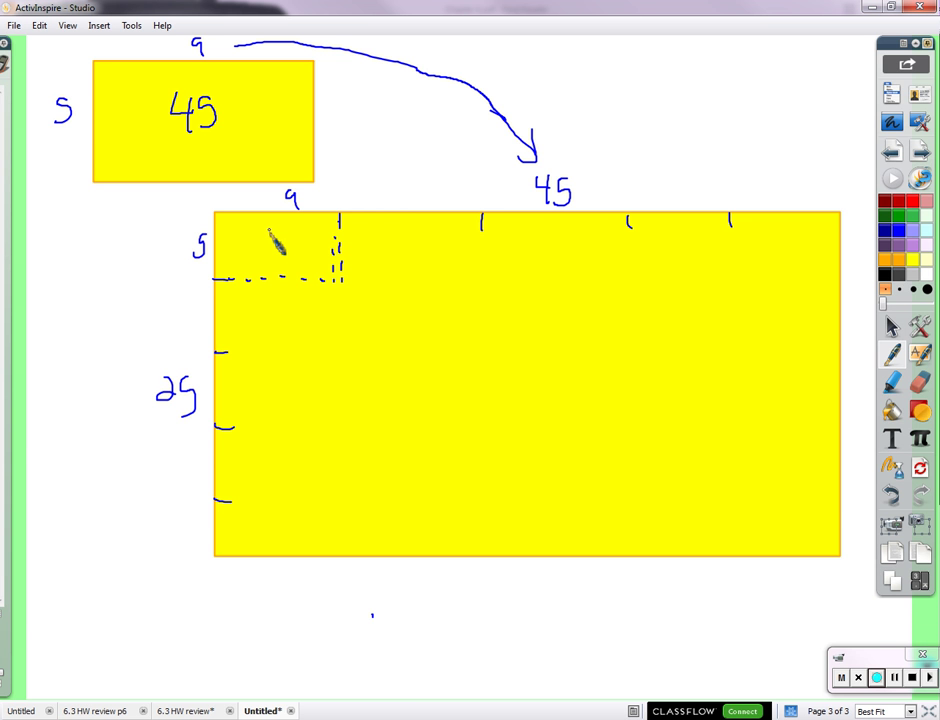
{"action": "left_click_drag", "start_coordinate": [270, 244], "coordinate": [304, 244]}
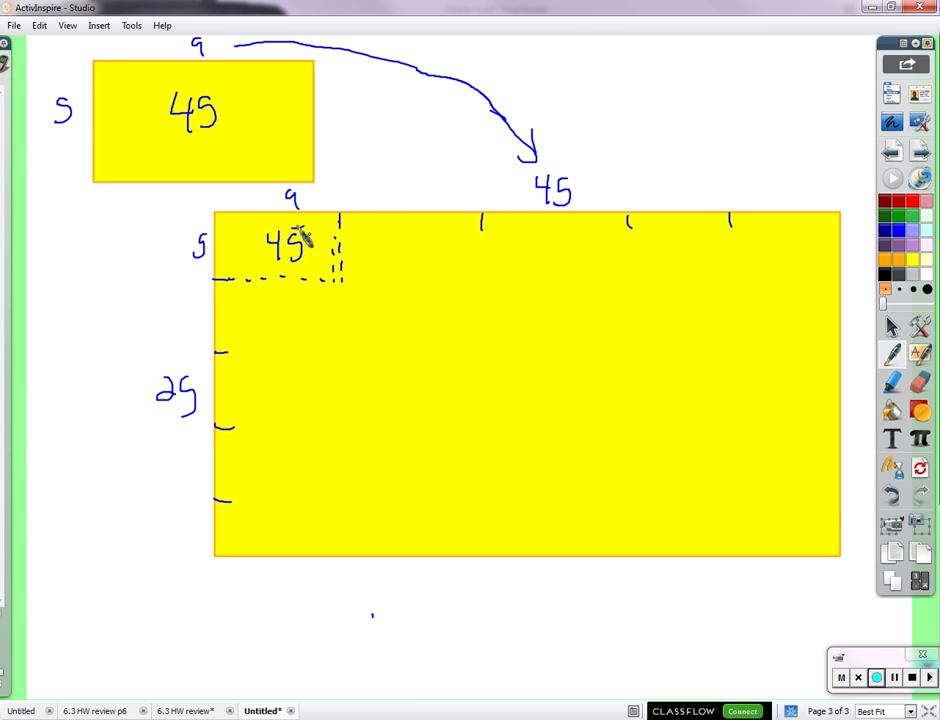